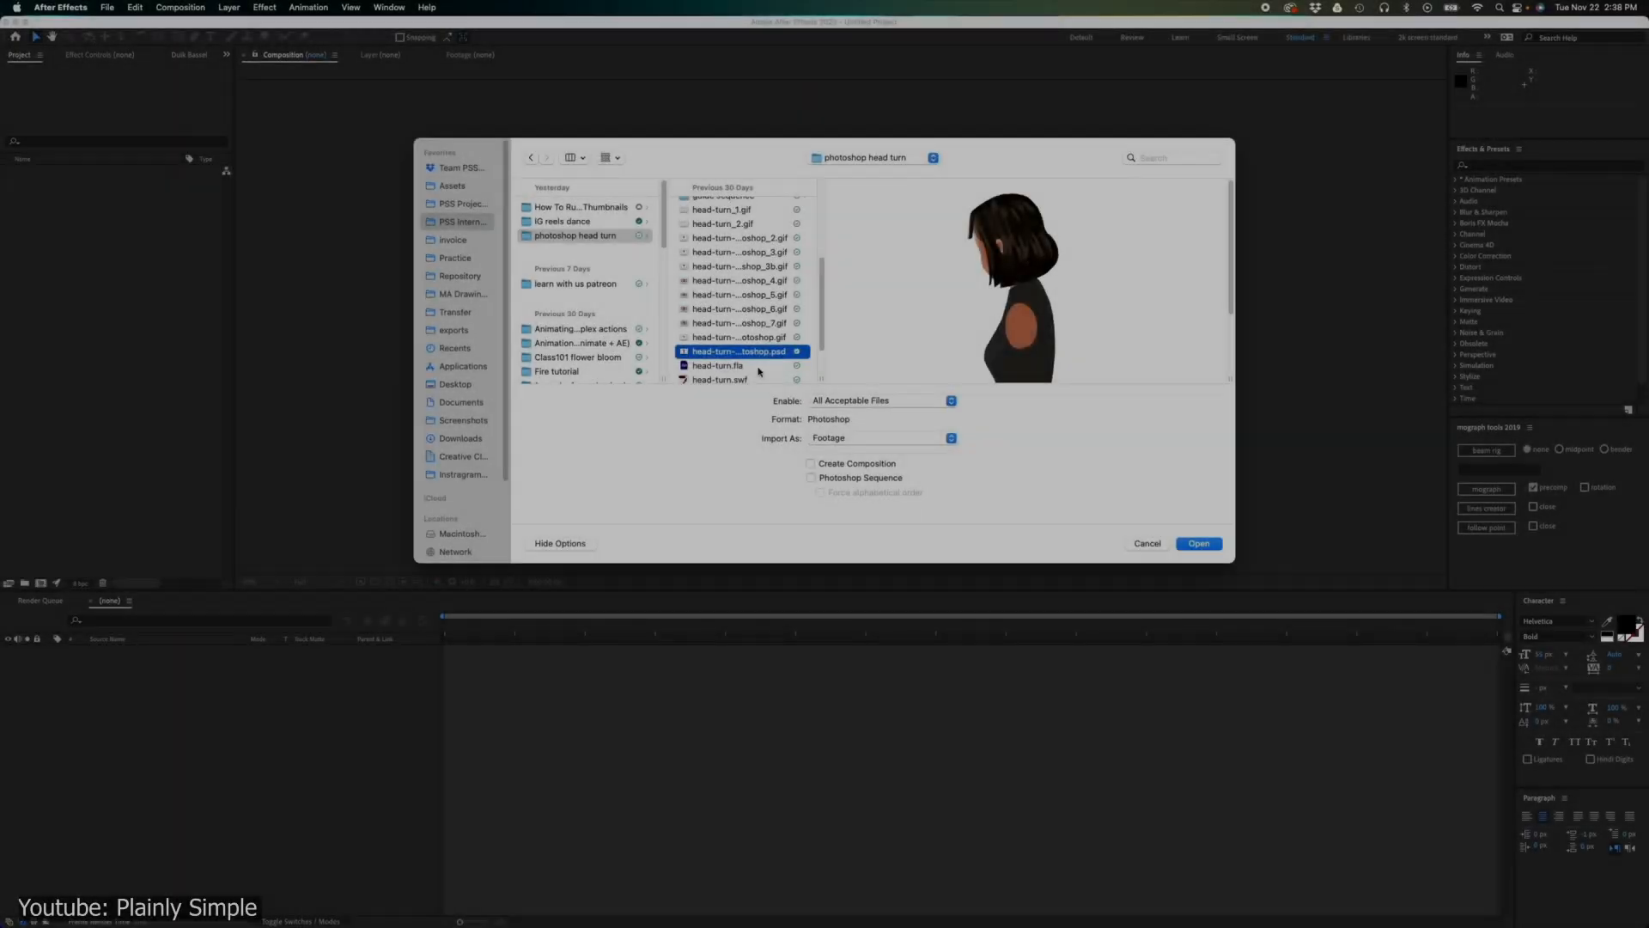
Step: Import the head-turn Photoshop .psd as a layered composition and scrub its animation
click(1198, 544)
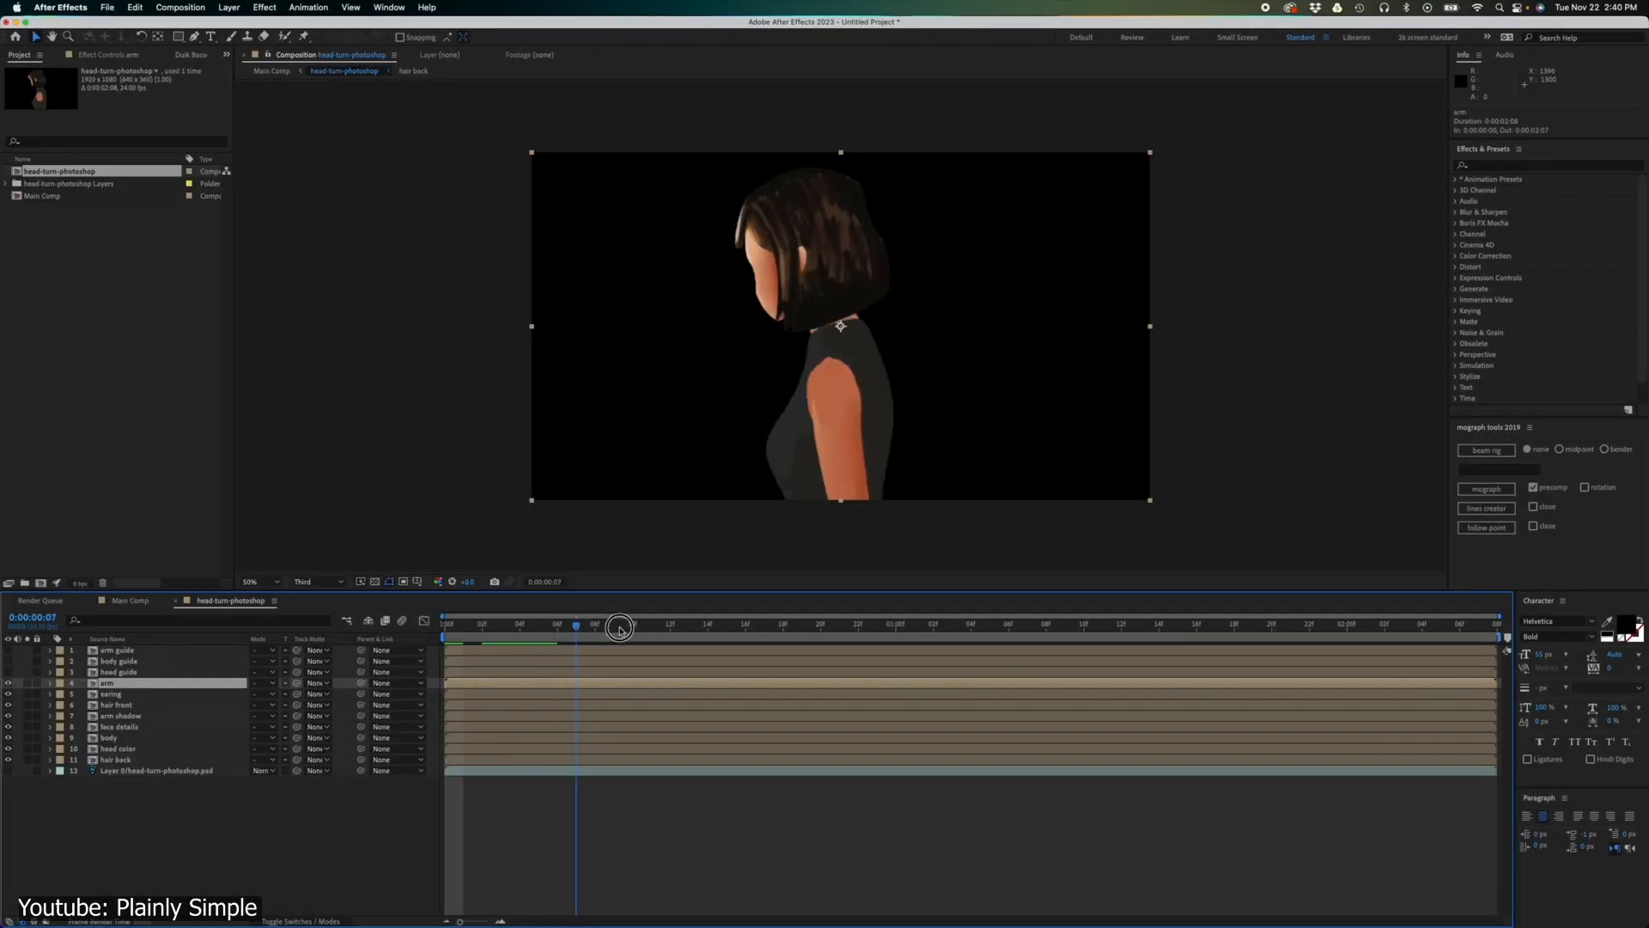
drag(577, 625, 623, 630)
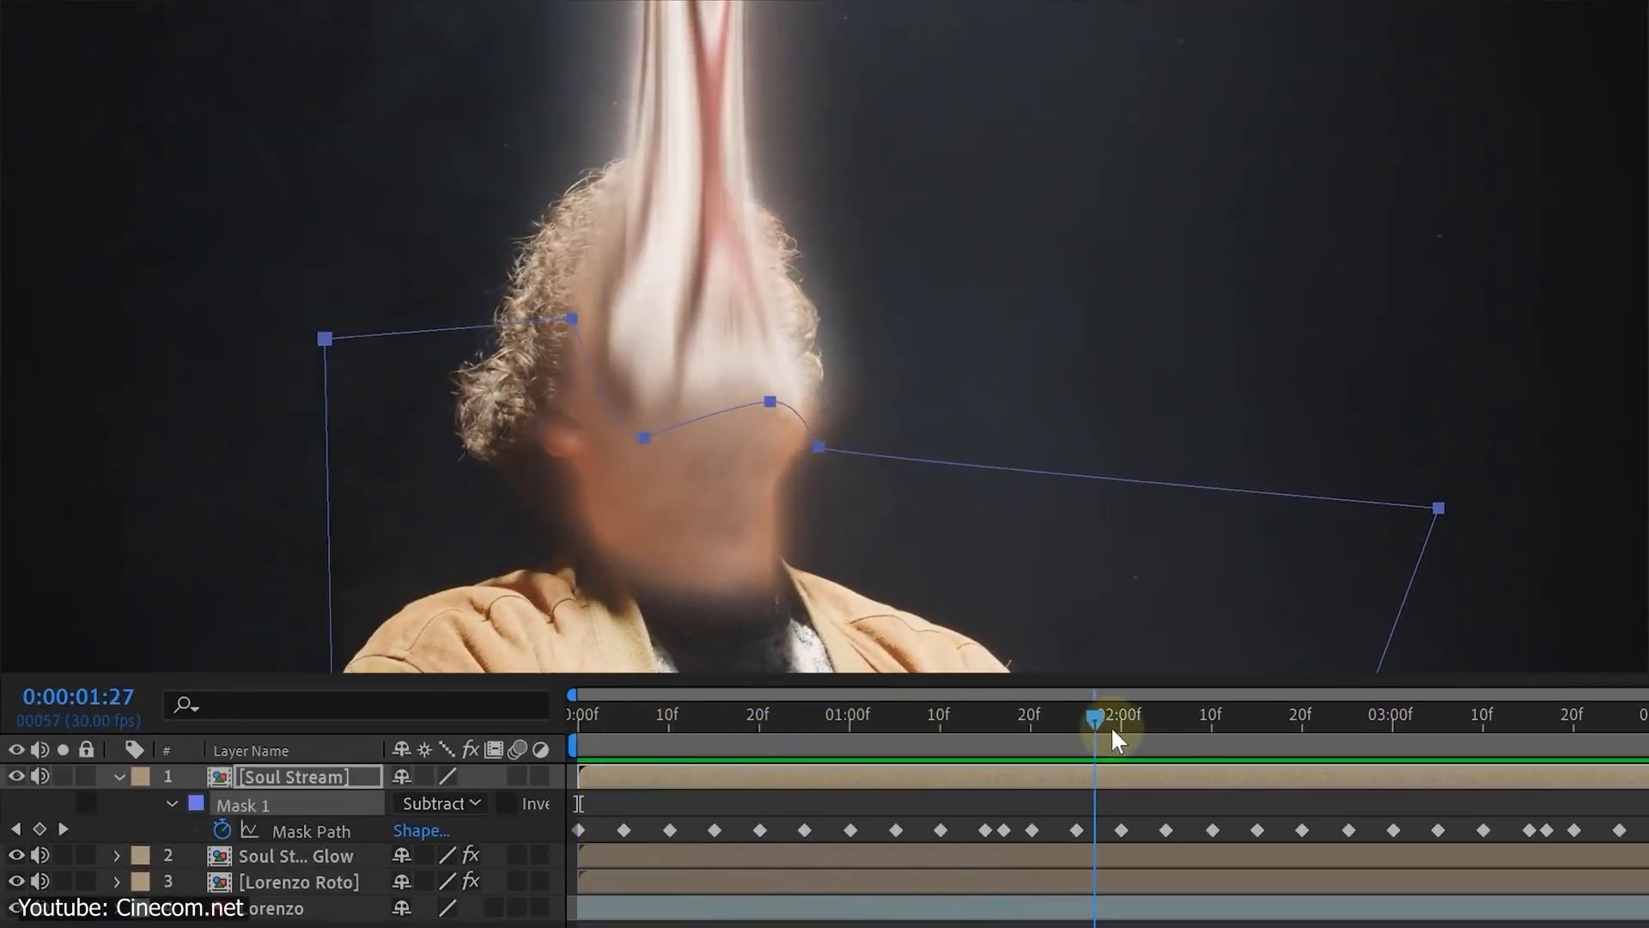
Step: Scrub the Soul Stream mask timeline, then the Face Design_AE composition's facial keyframes
drag(1104, 730, 1512, 718)
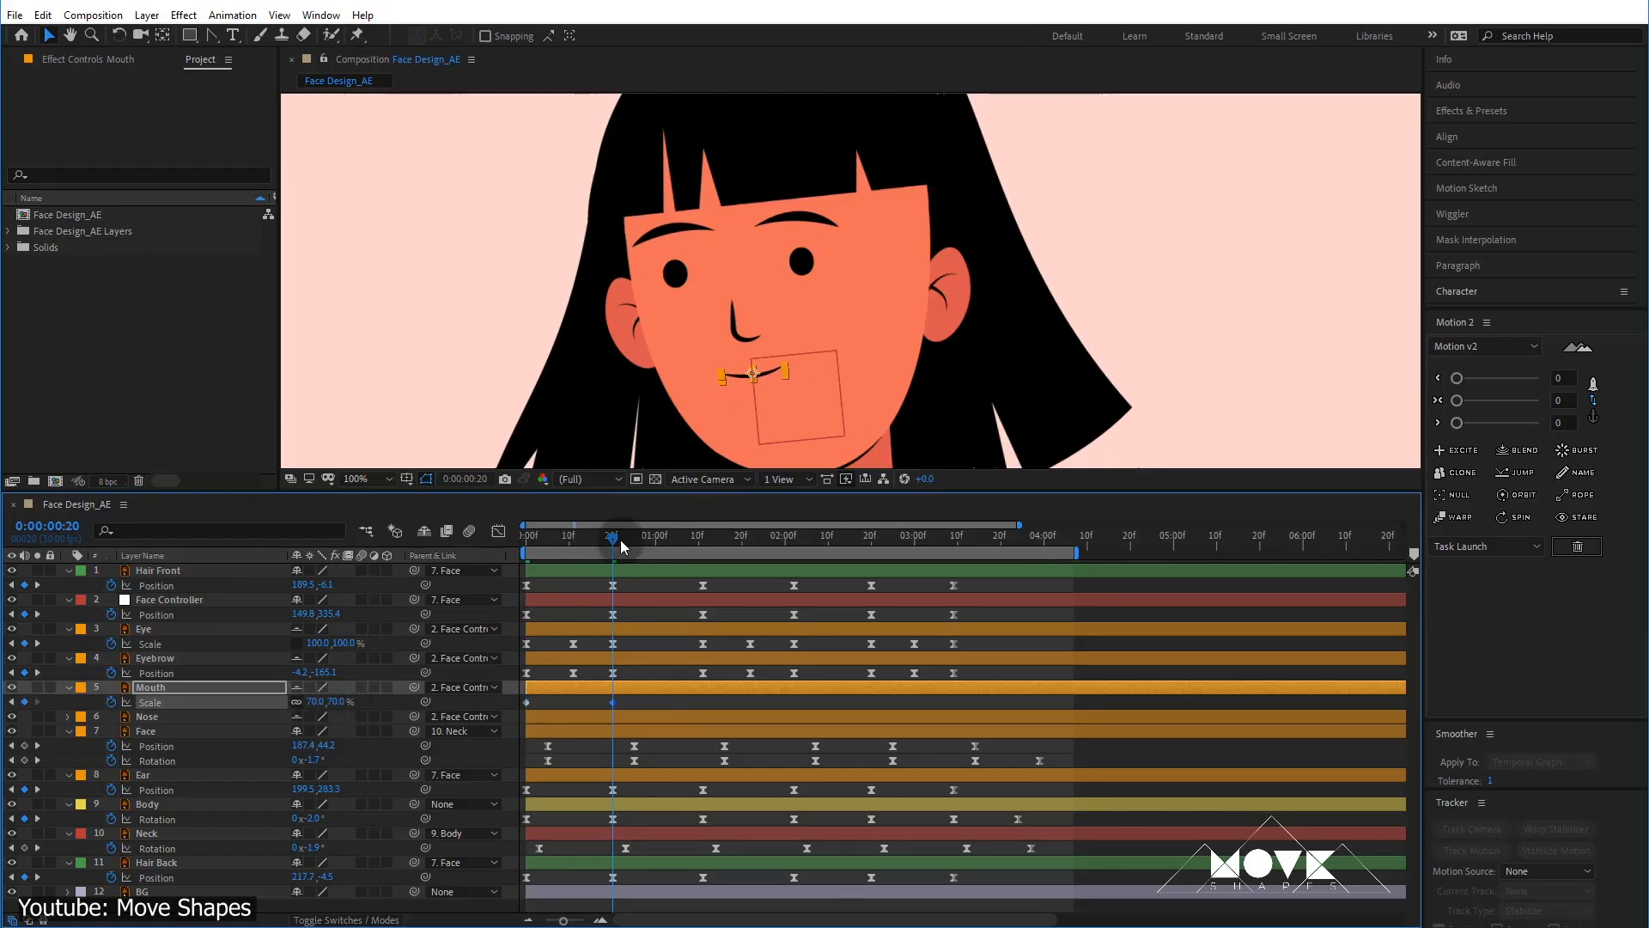
drag(612, 546, 779, 546)
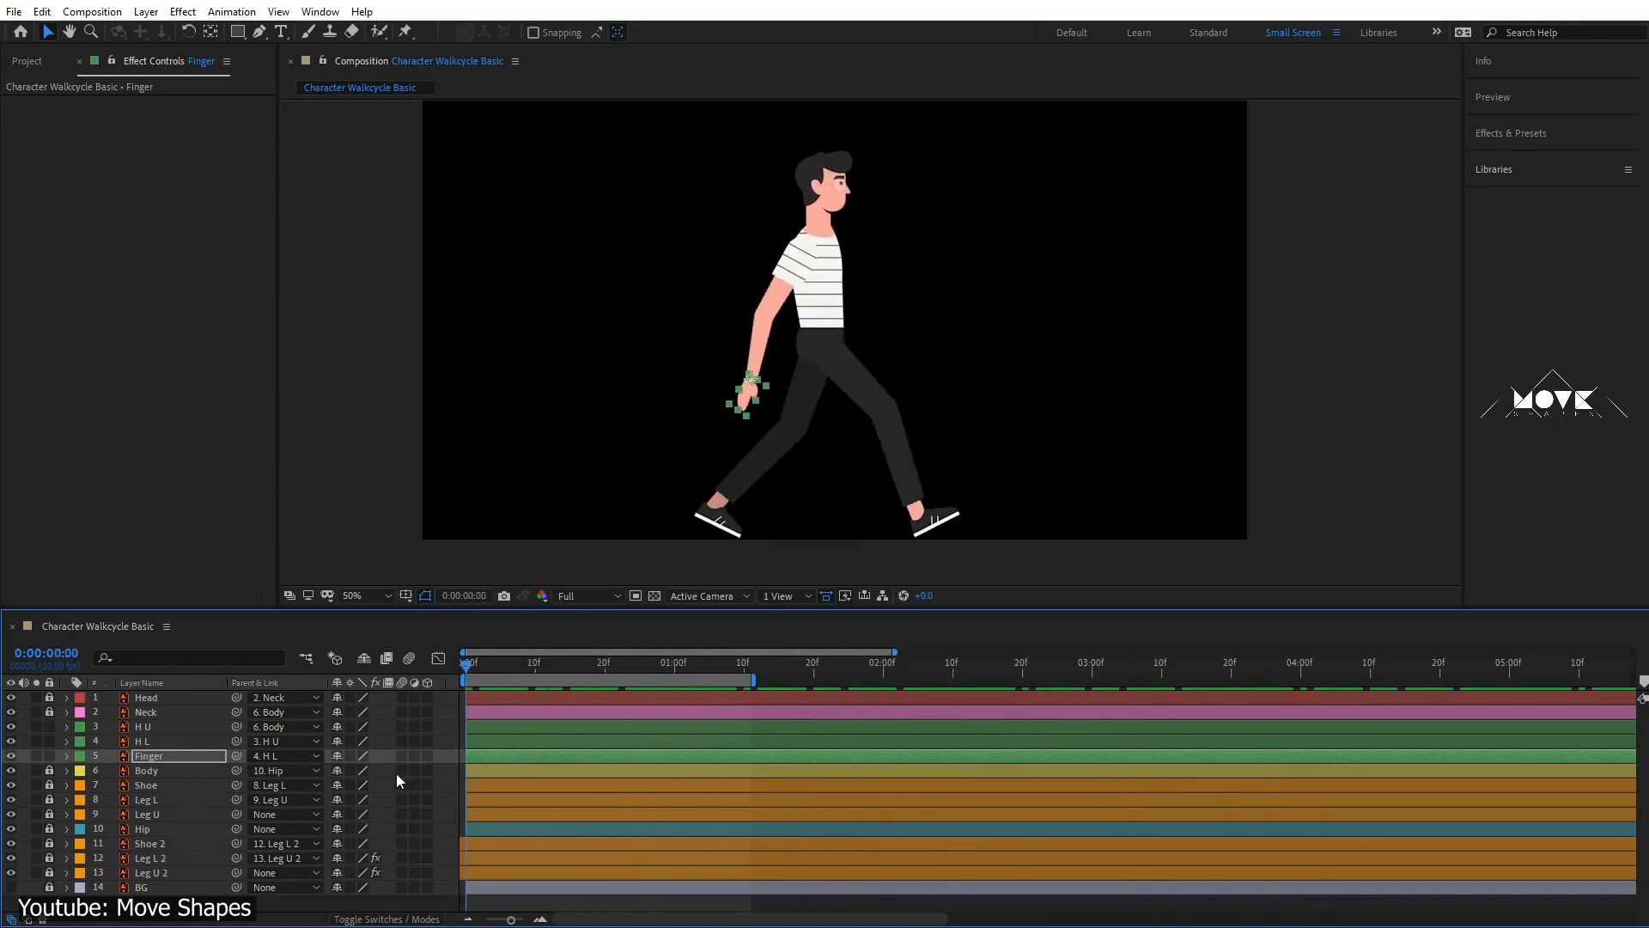
Step: Select a body-part layer of the walking man in Character Walkcycle Basic
click(142, 725)
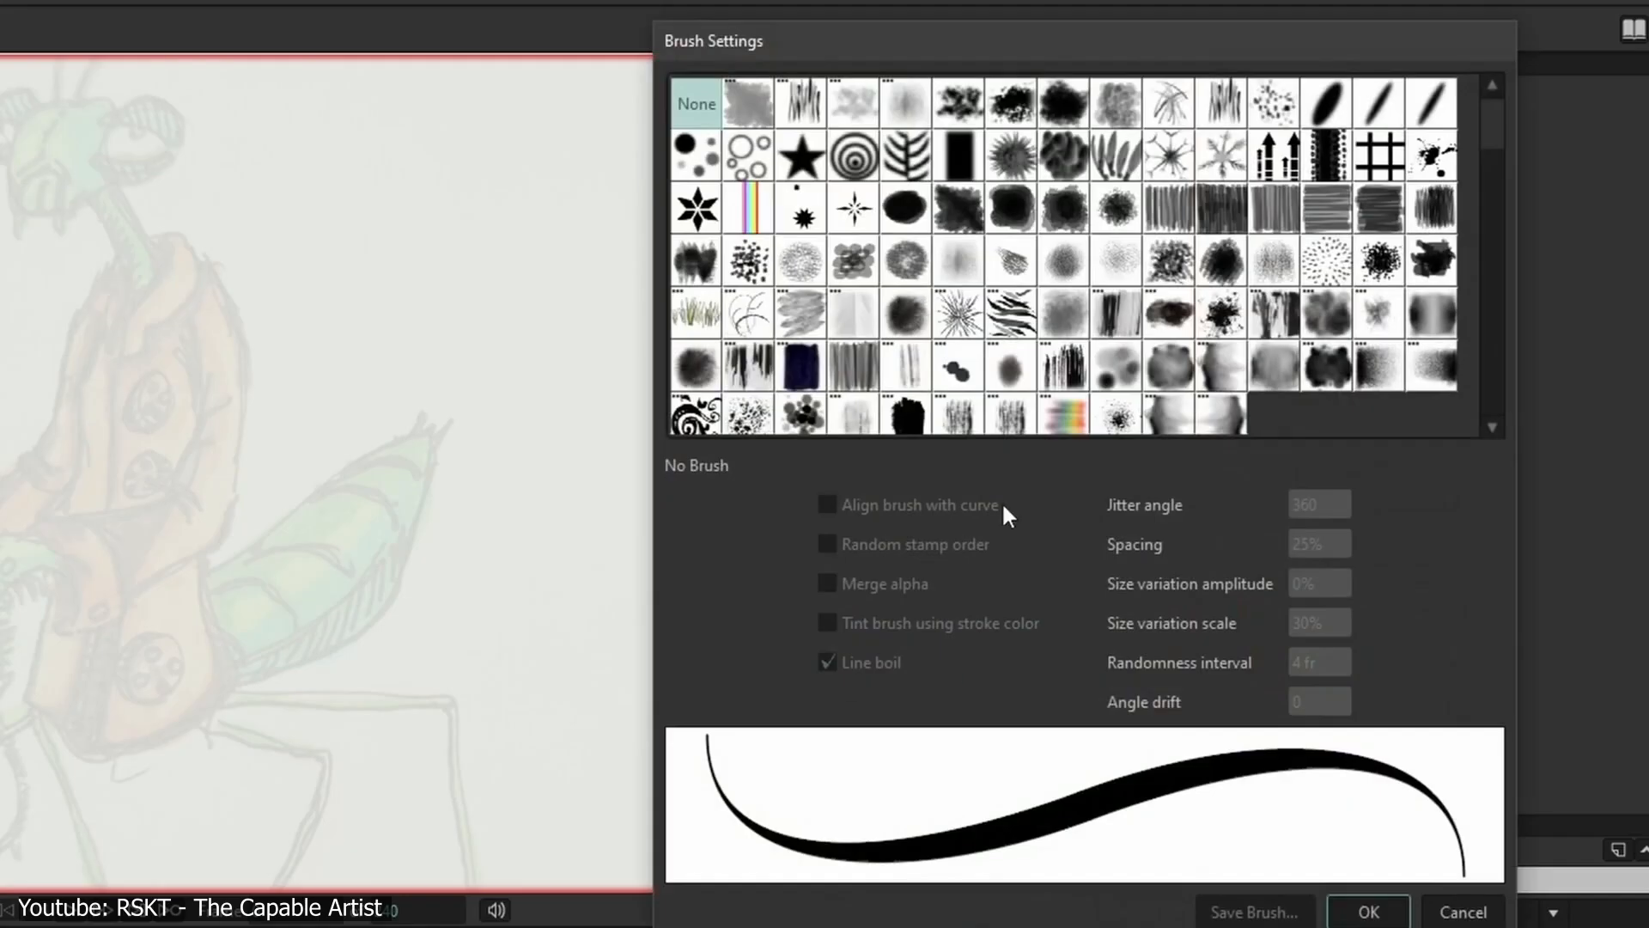
Step: Apply the MC-HairyInk stamp brush to the stroke and confirm the brush settings
click(957, 408)
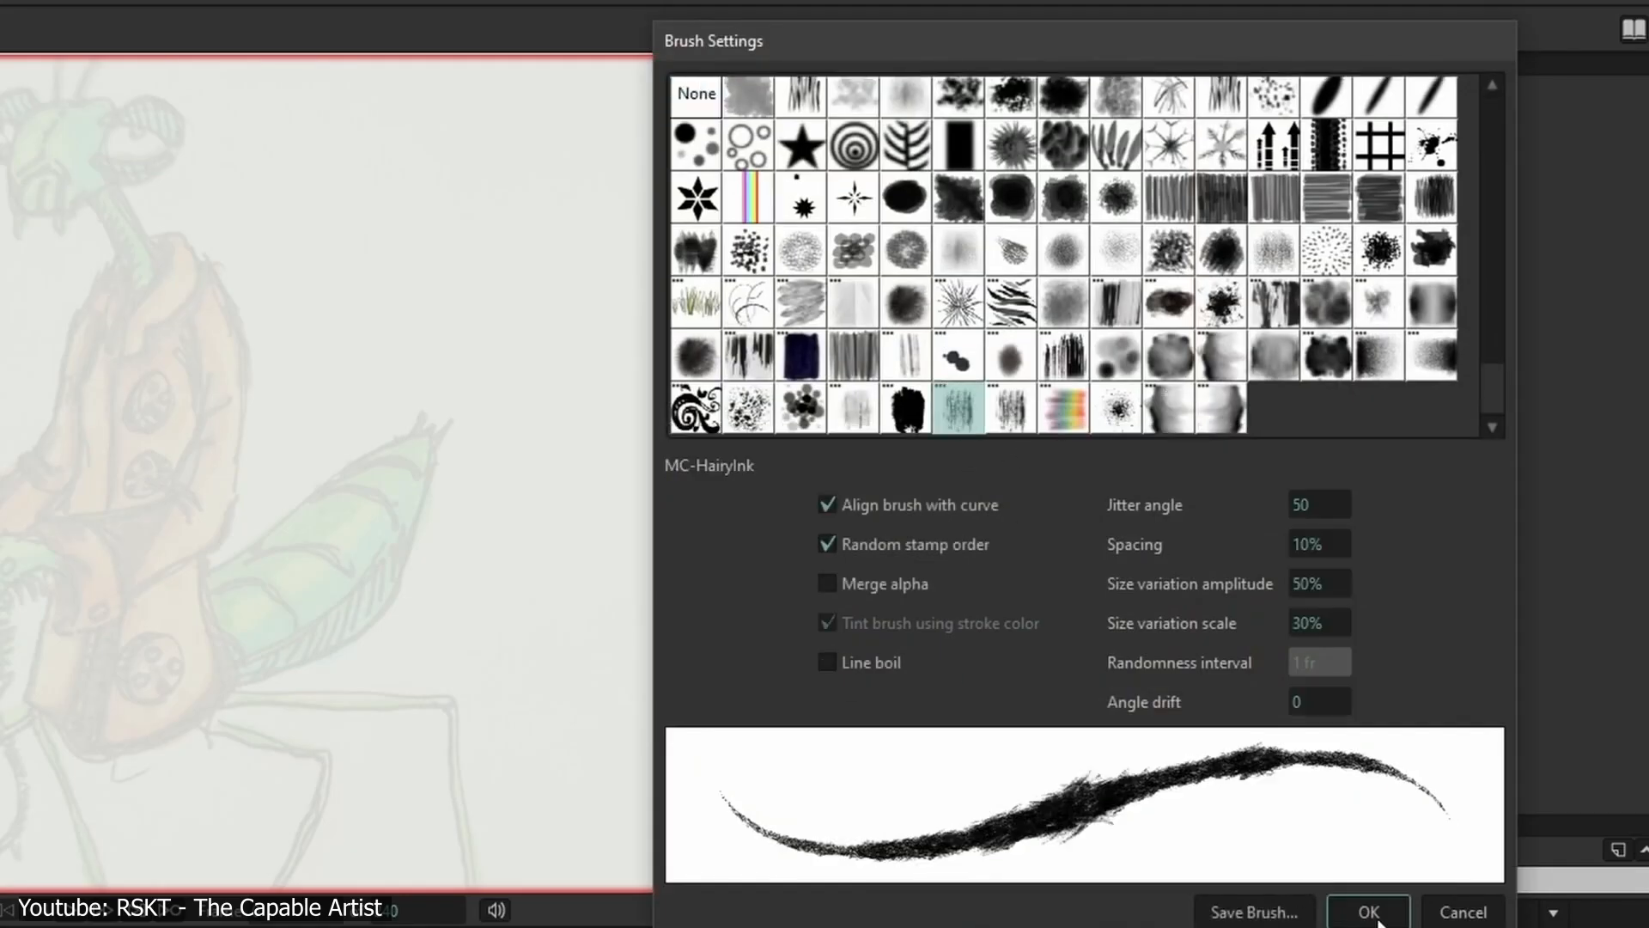
click(1369, 911)
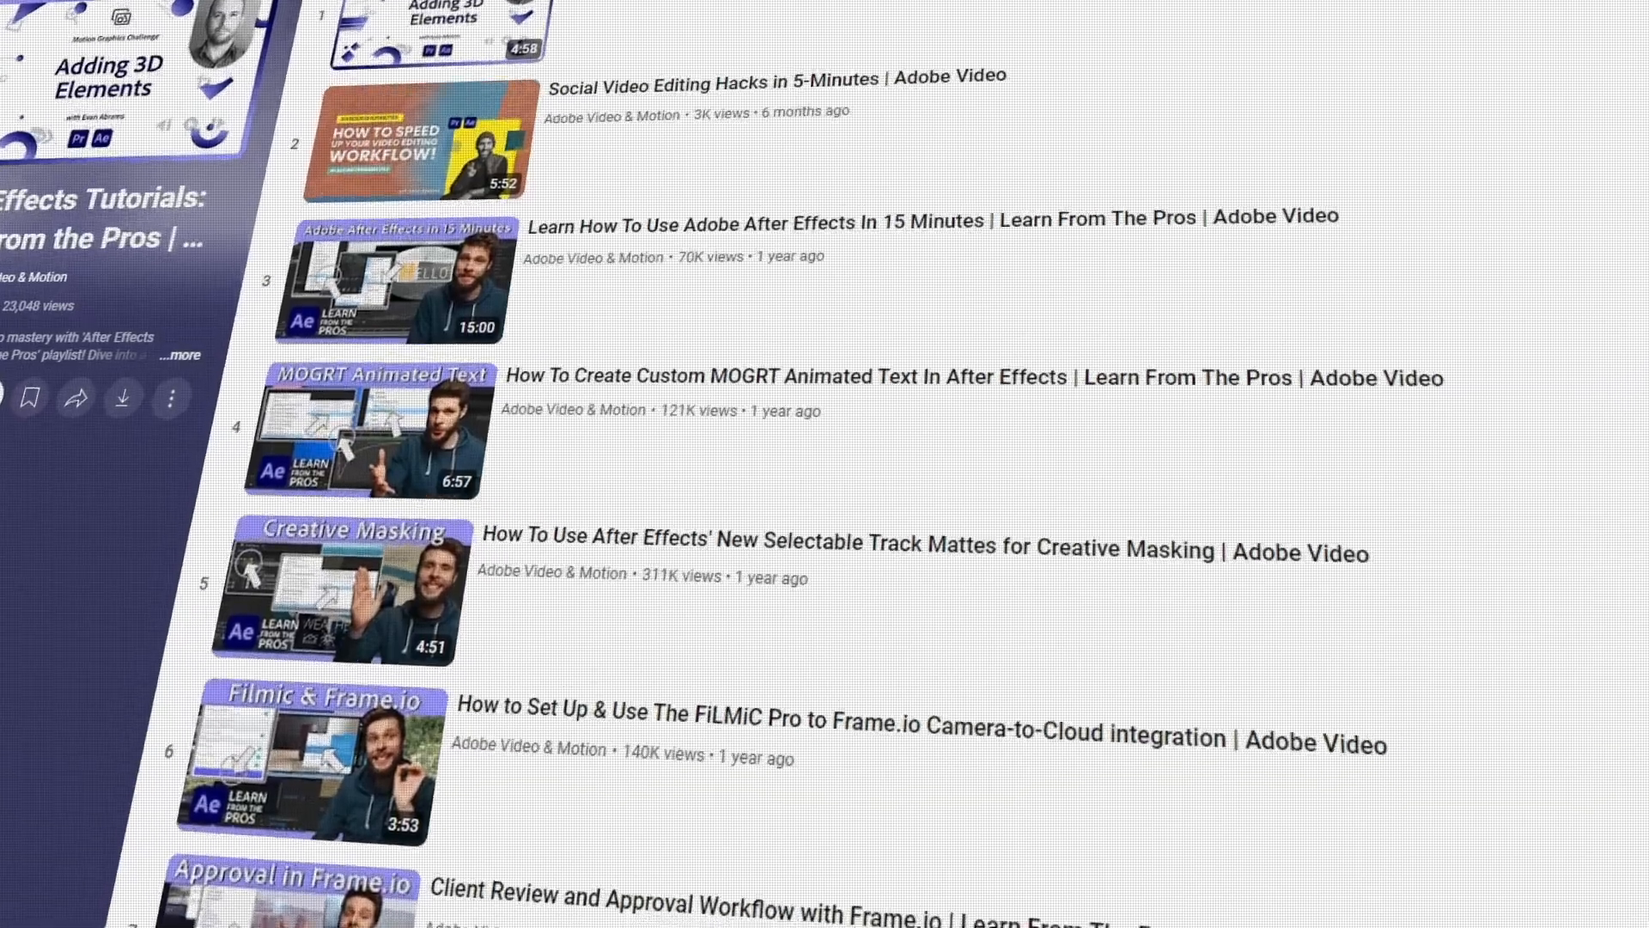
Step: Scroll down the Learn From The Pros After Effects tutorial playlist
scroll(down, 3)
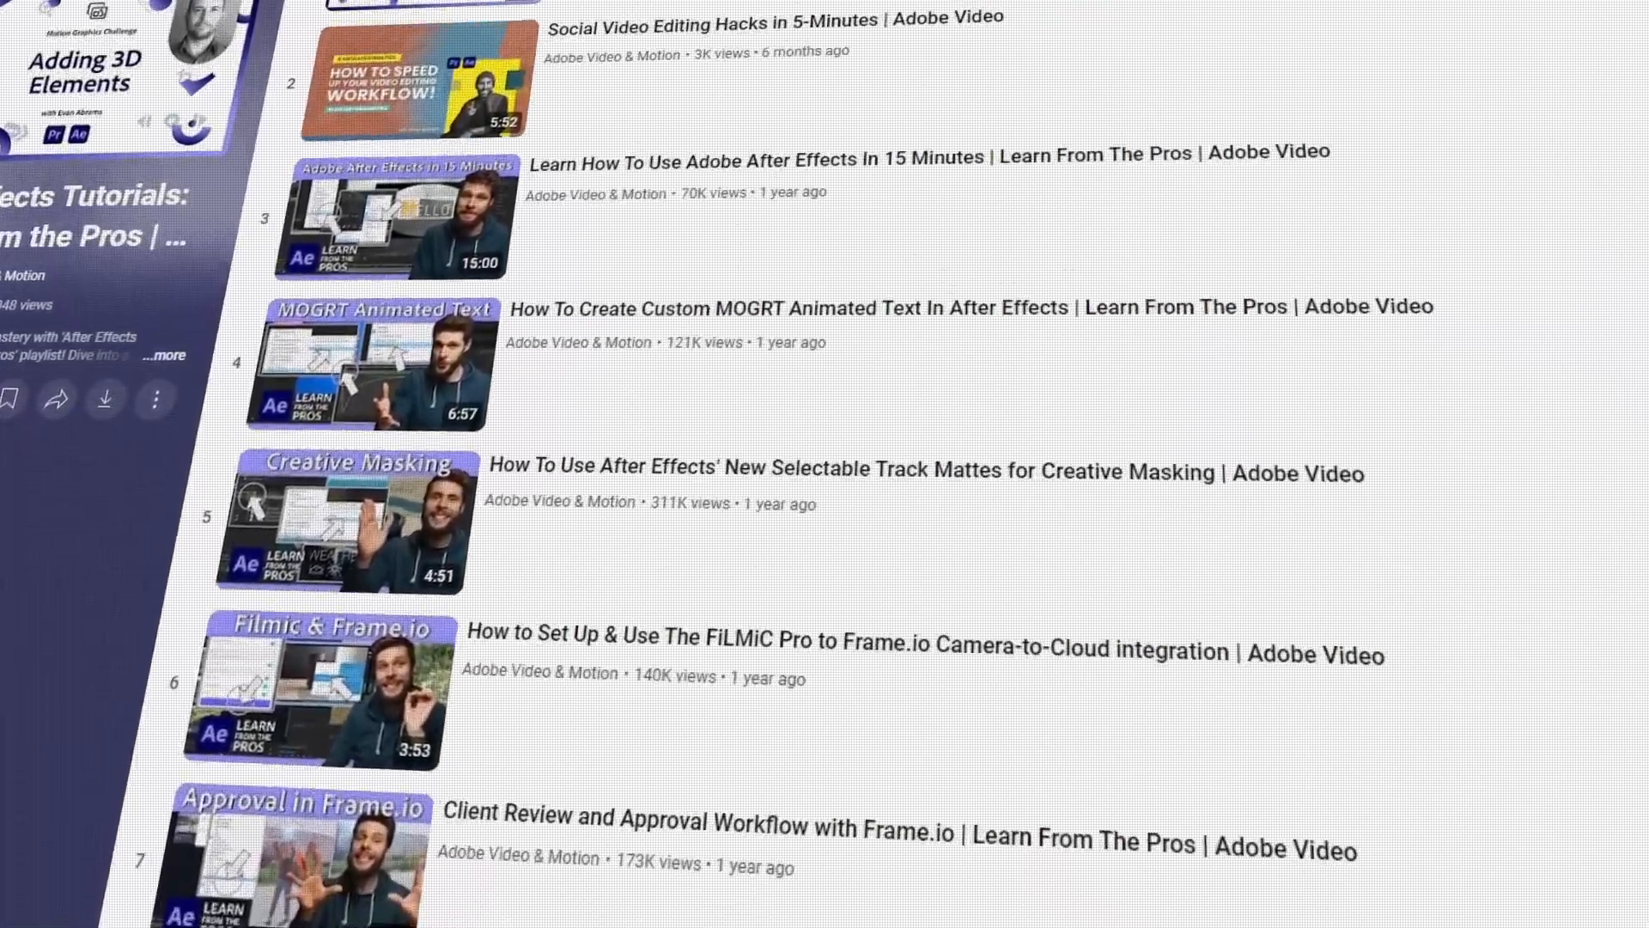
scroll(down, 3)
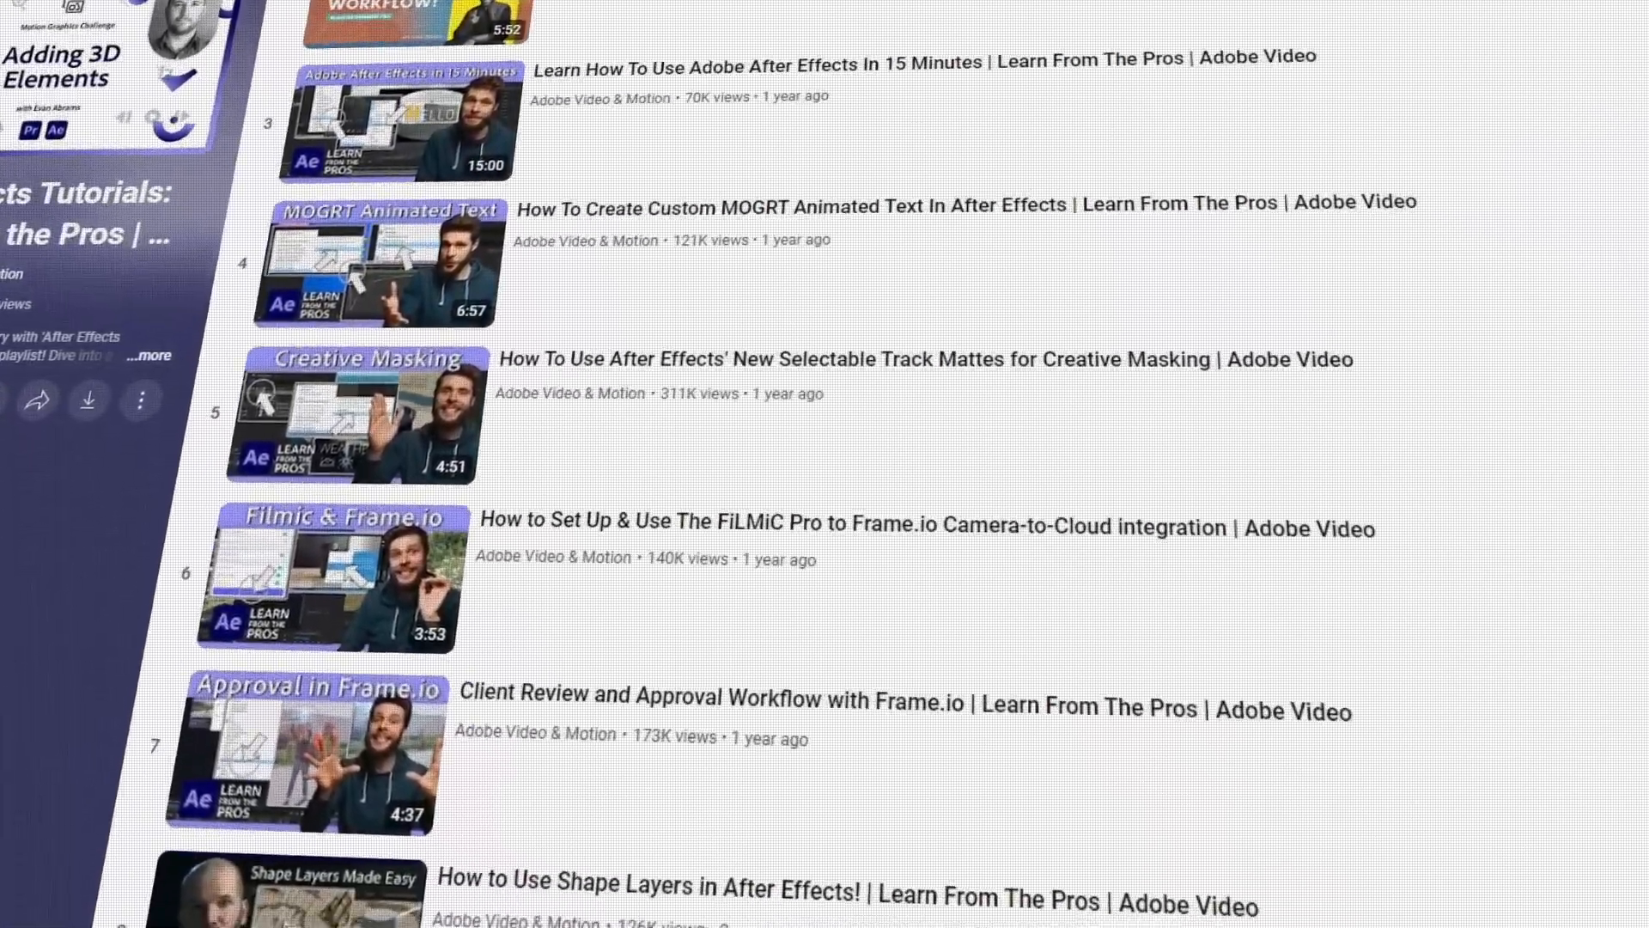
scroll(down, 3)
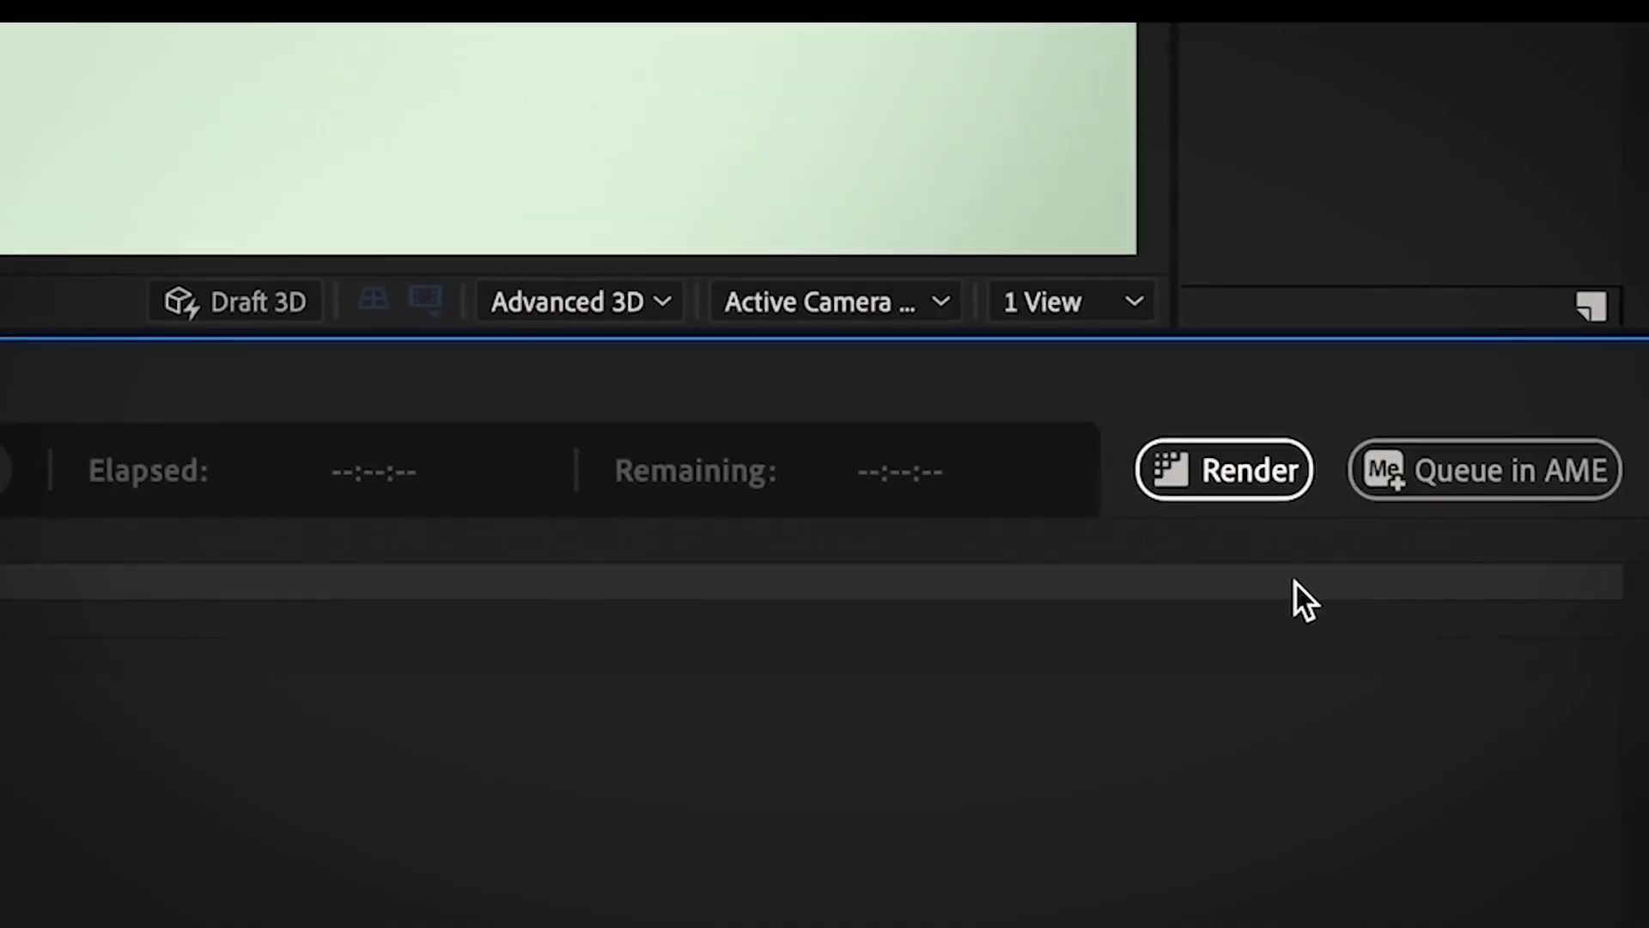
Step: Render the queued composition from the Render Queue panel
click(1223, 469)
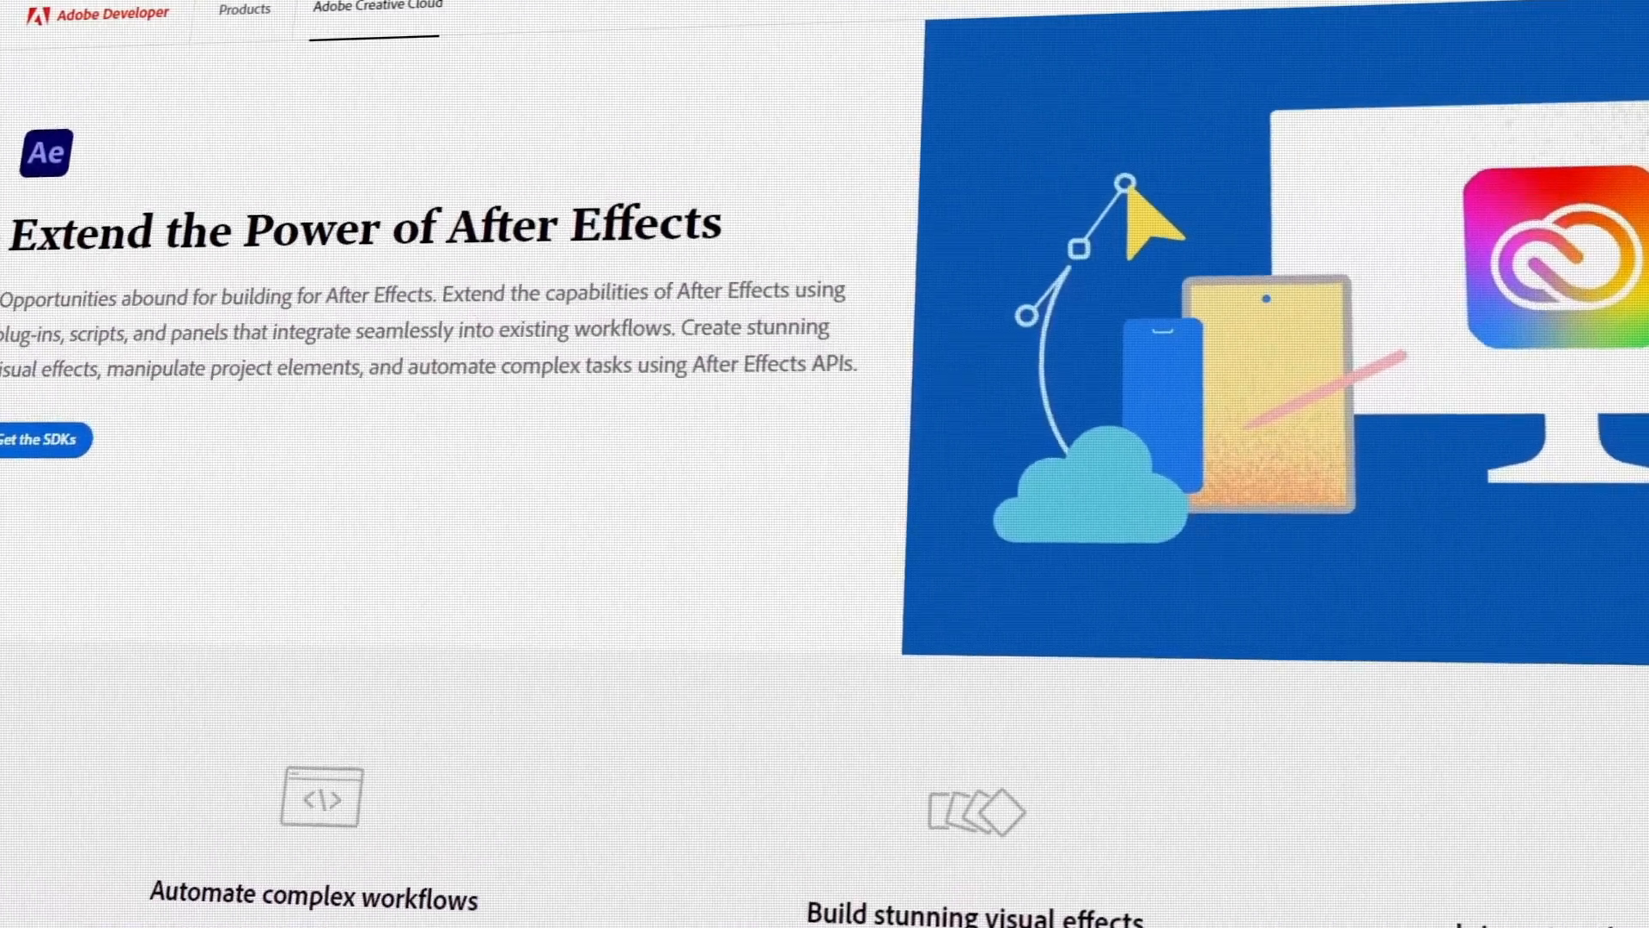
Step: Buy After Effects with annual prepaid billing, then locate the Business plan at US$35,99 per month per license
scroll(down, 3)
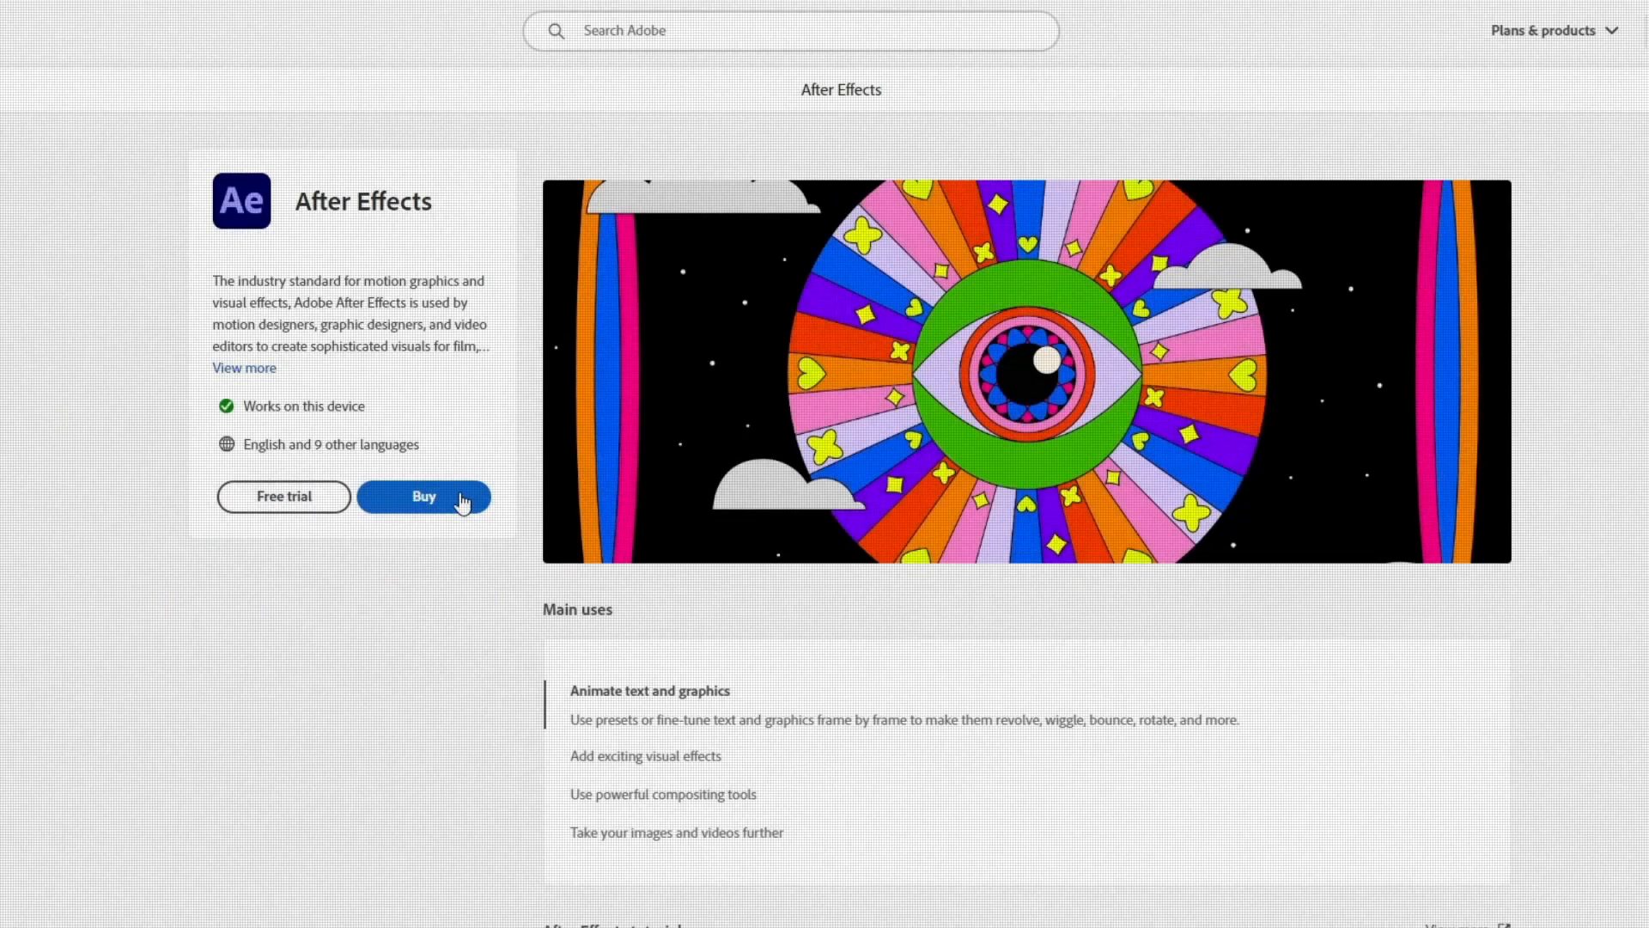
click(425, 494)
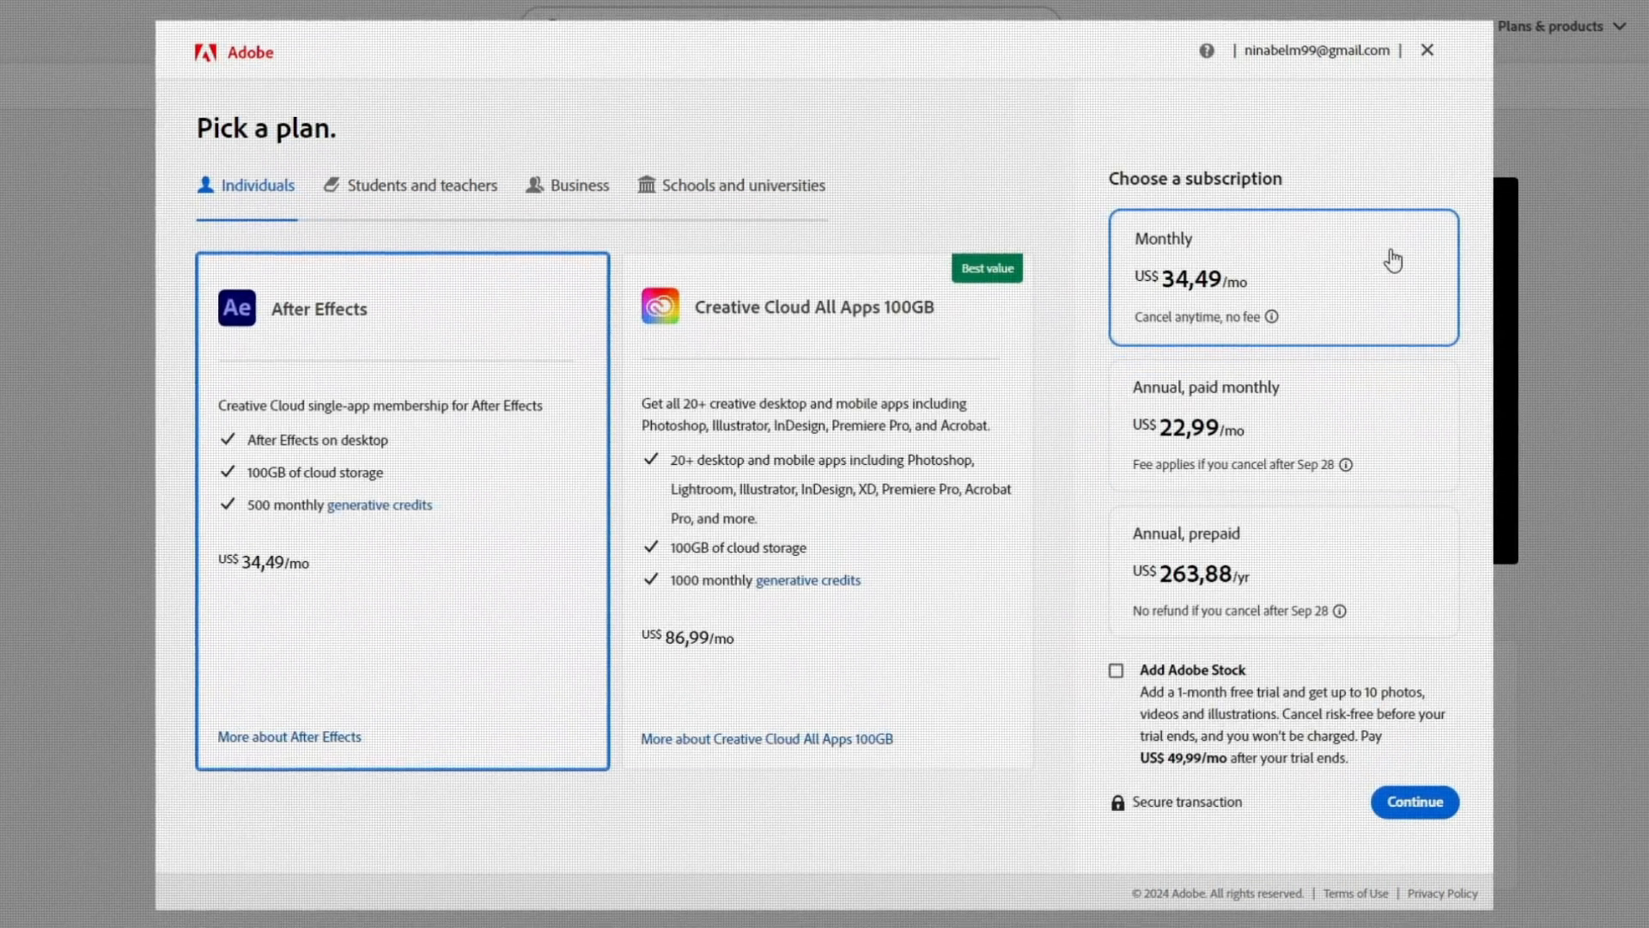
click(1281, 570)
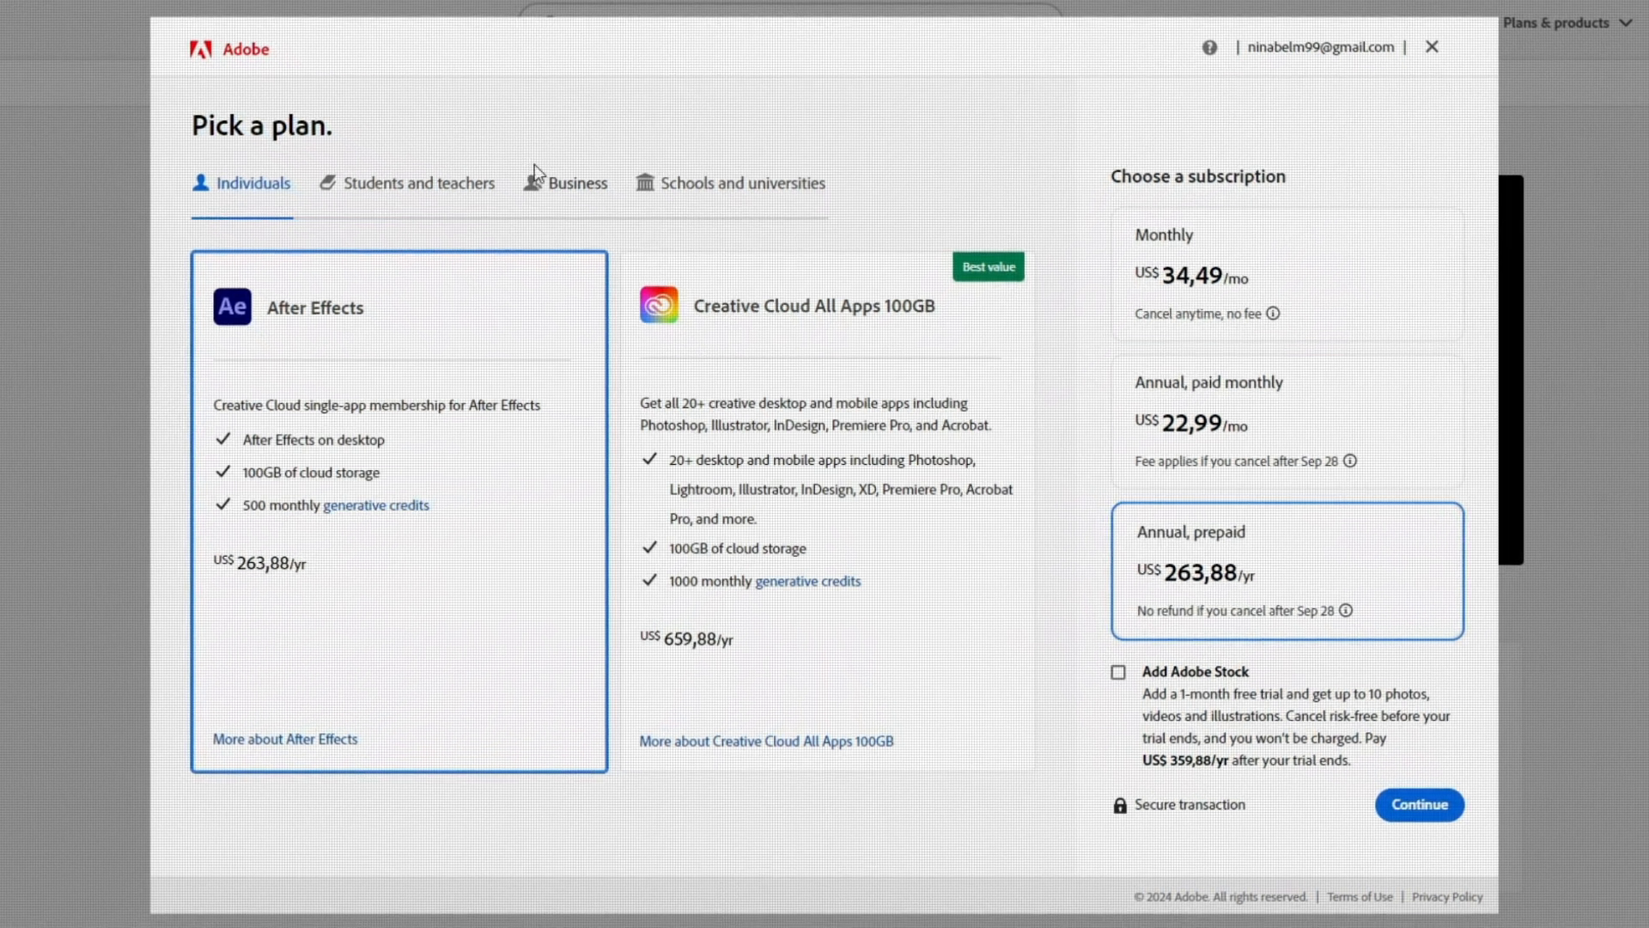
click(577, 182)
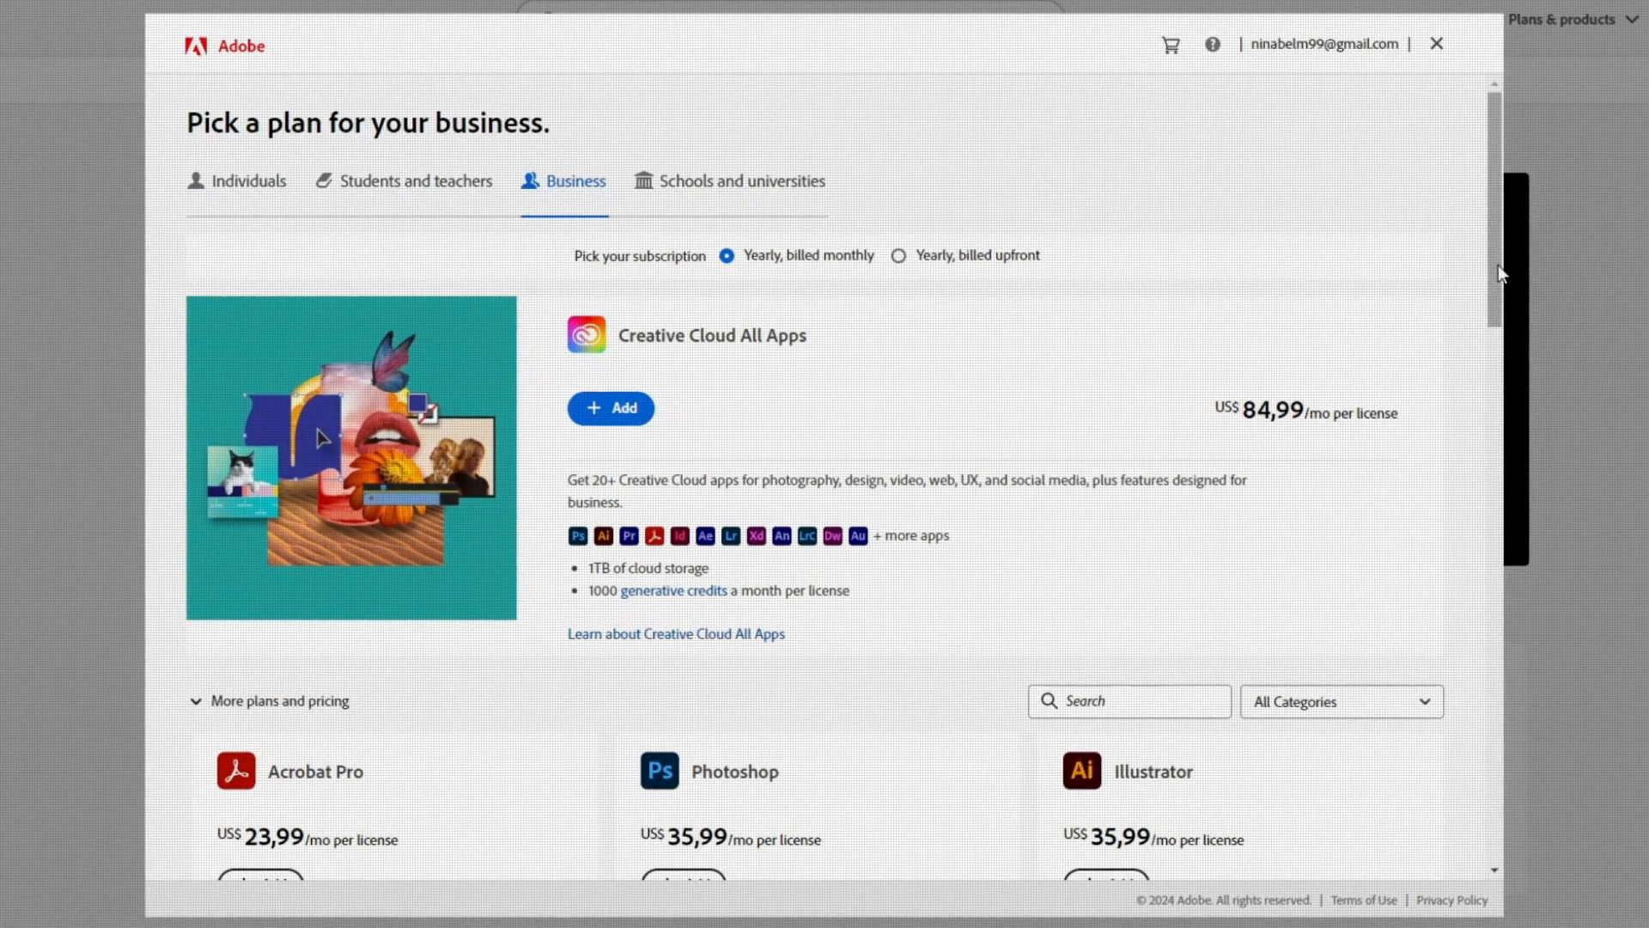
scroll(down, 3)
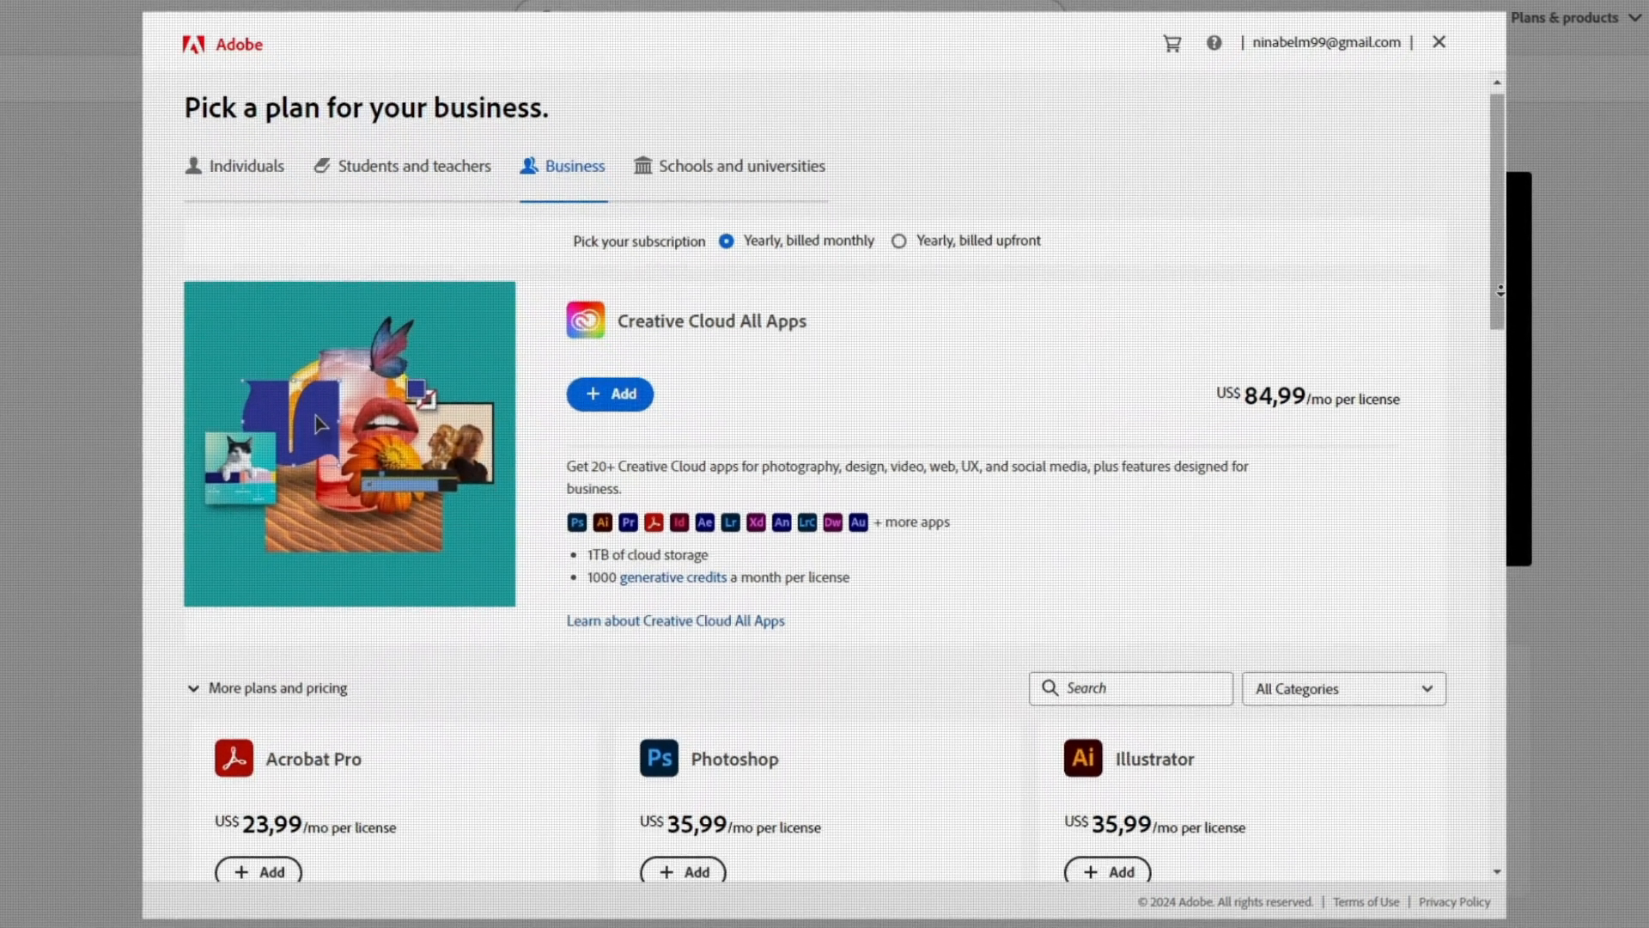
scroll(down, 3)
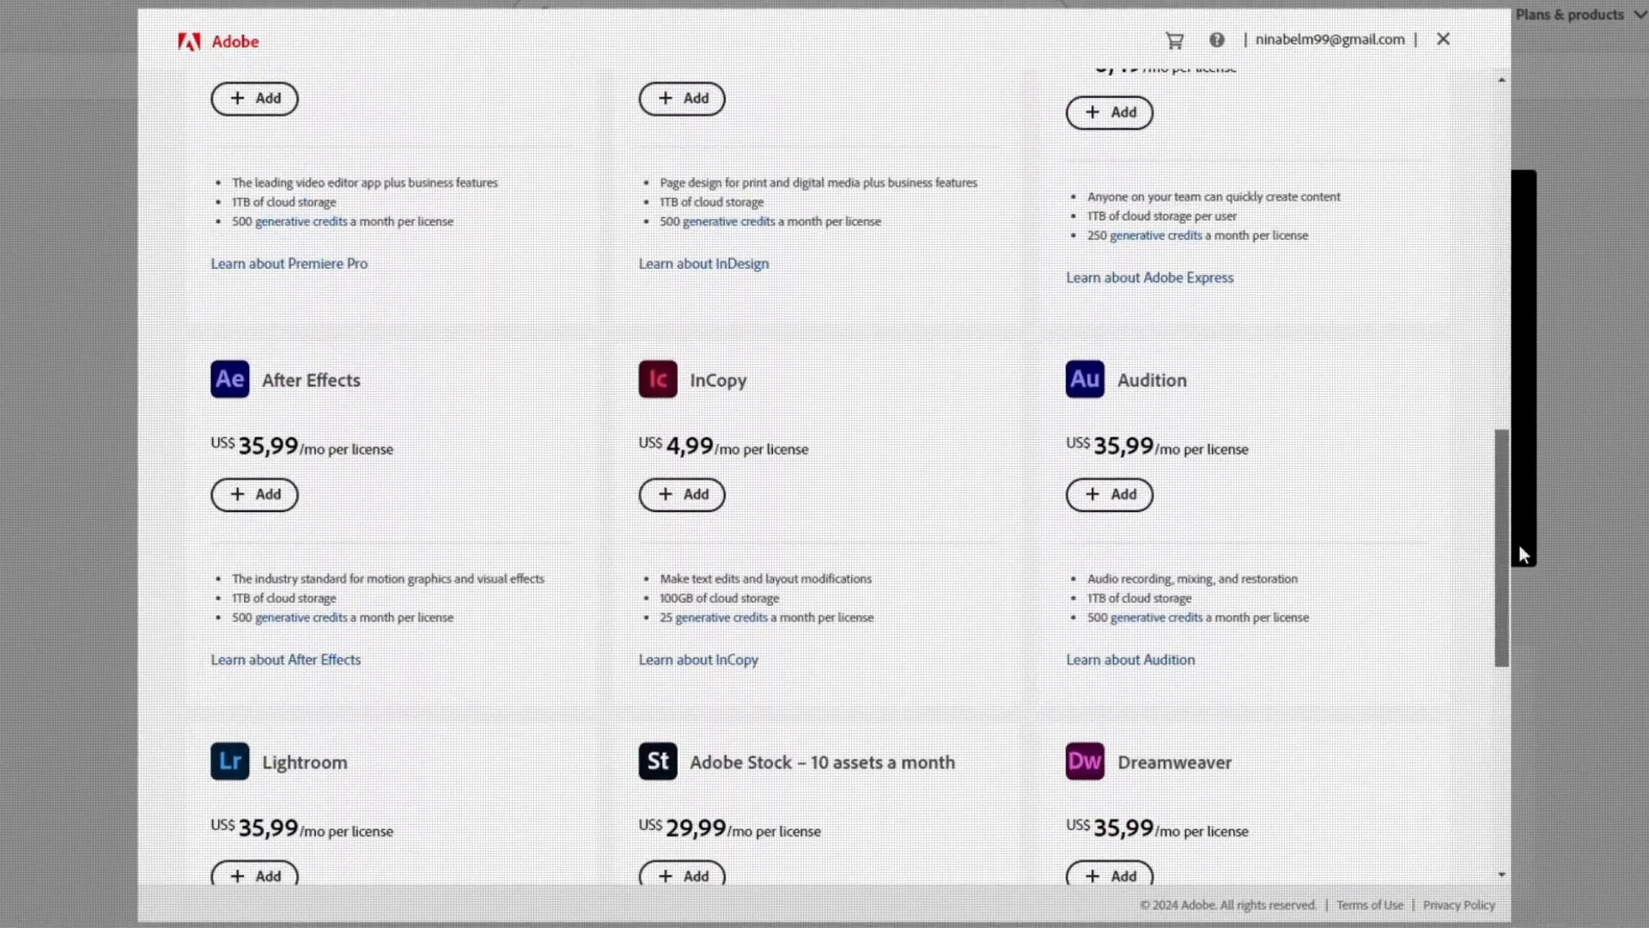
scroll(down, 3)
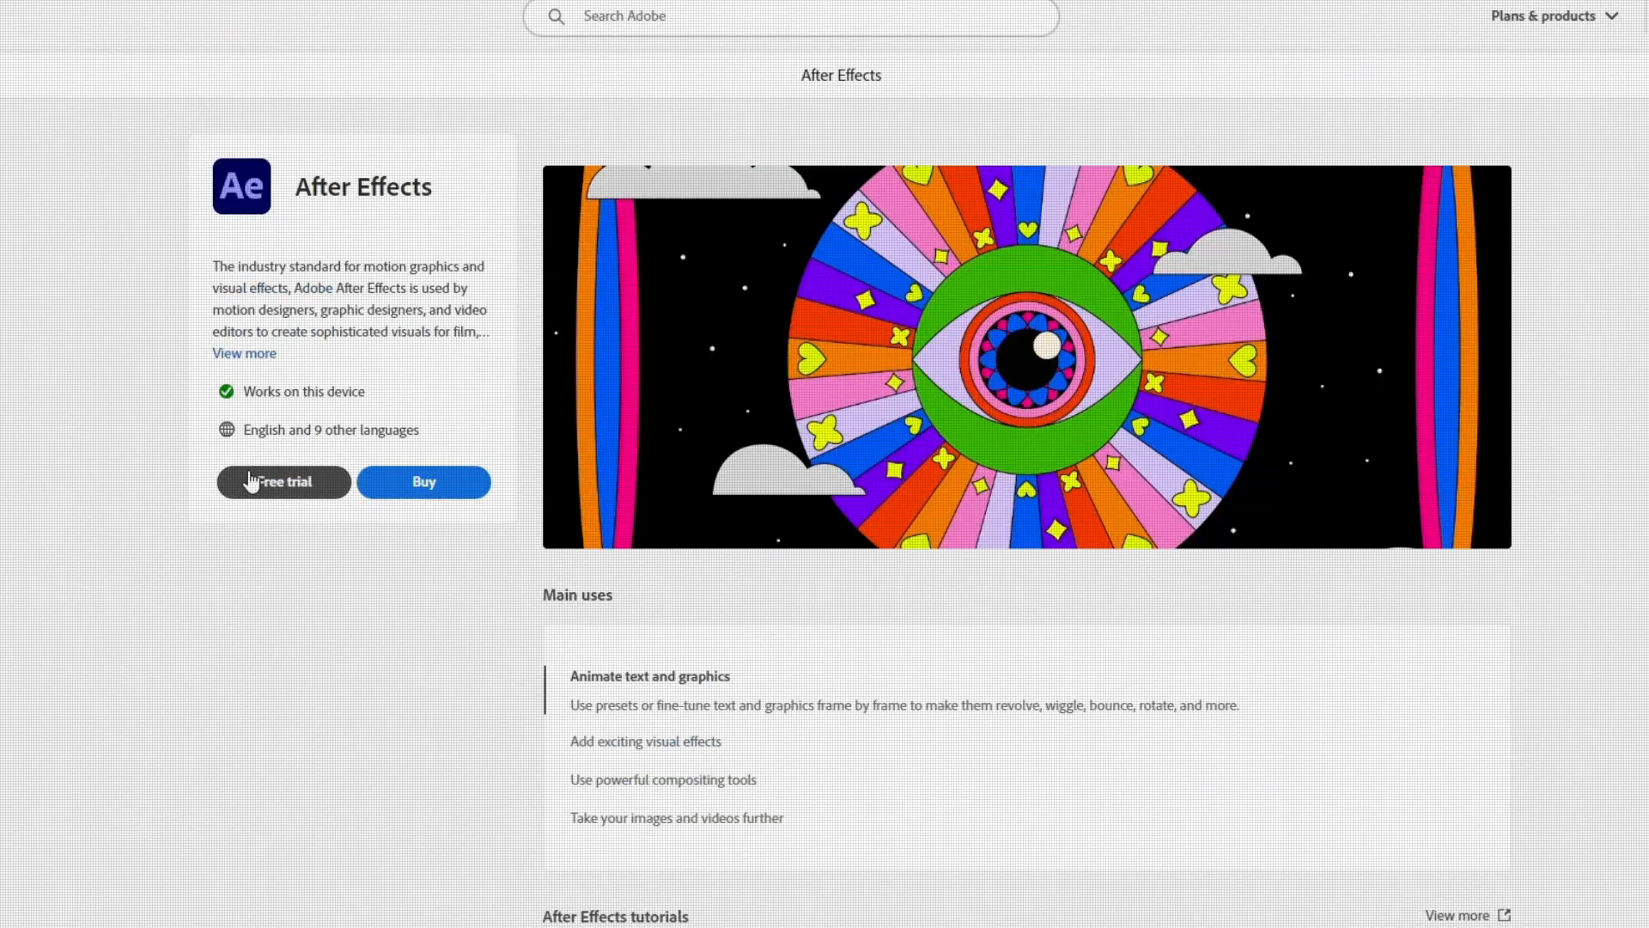
Step: Start the After Effects free trial from its product page
click(282, 481)
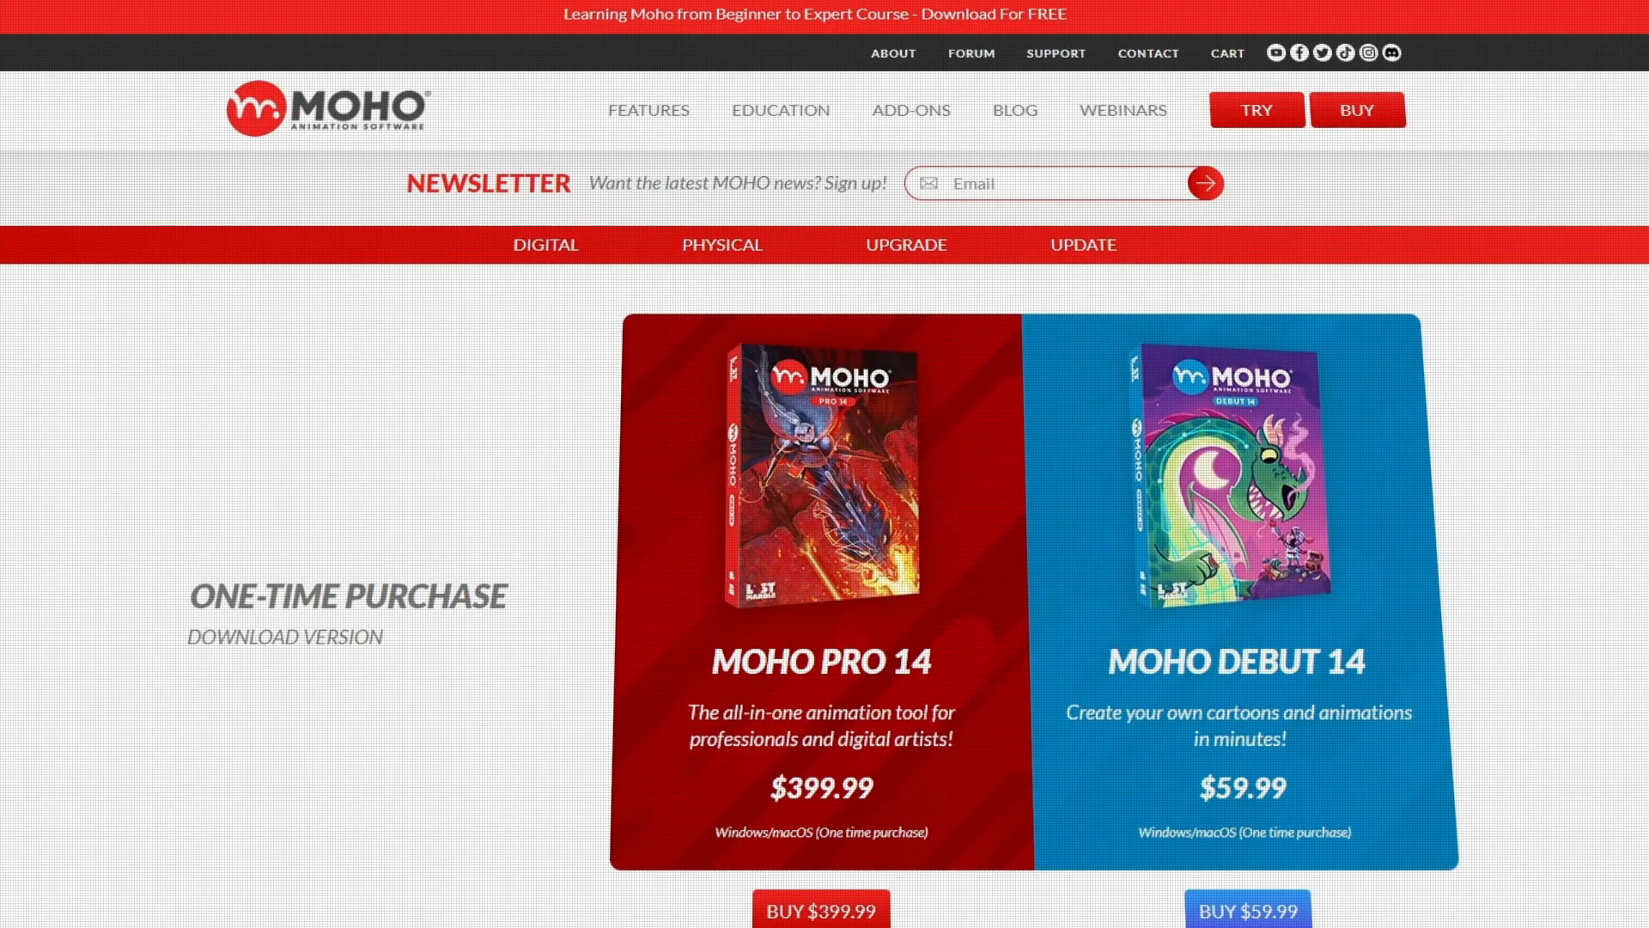
Step: Review Moho Pro 14 at $399.99 and Debut 14 at $59.99, download and physical versions
scroll(down, 3)
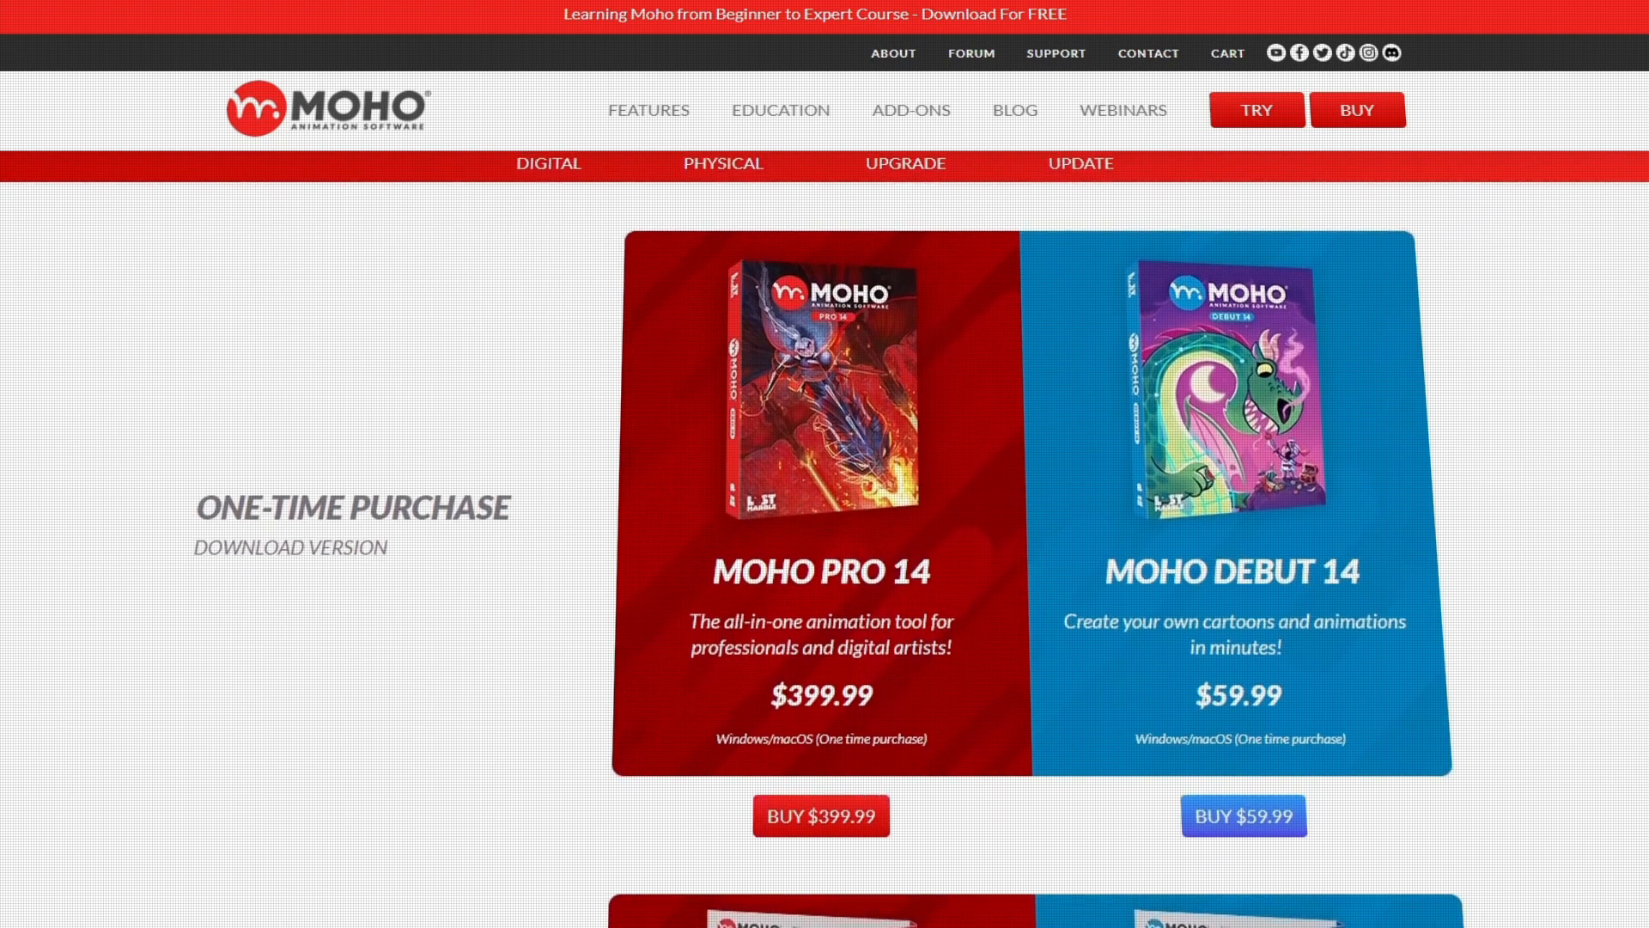
scroll(down, 3)
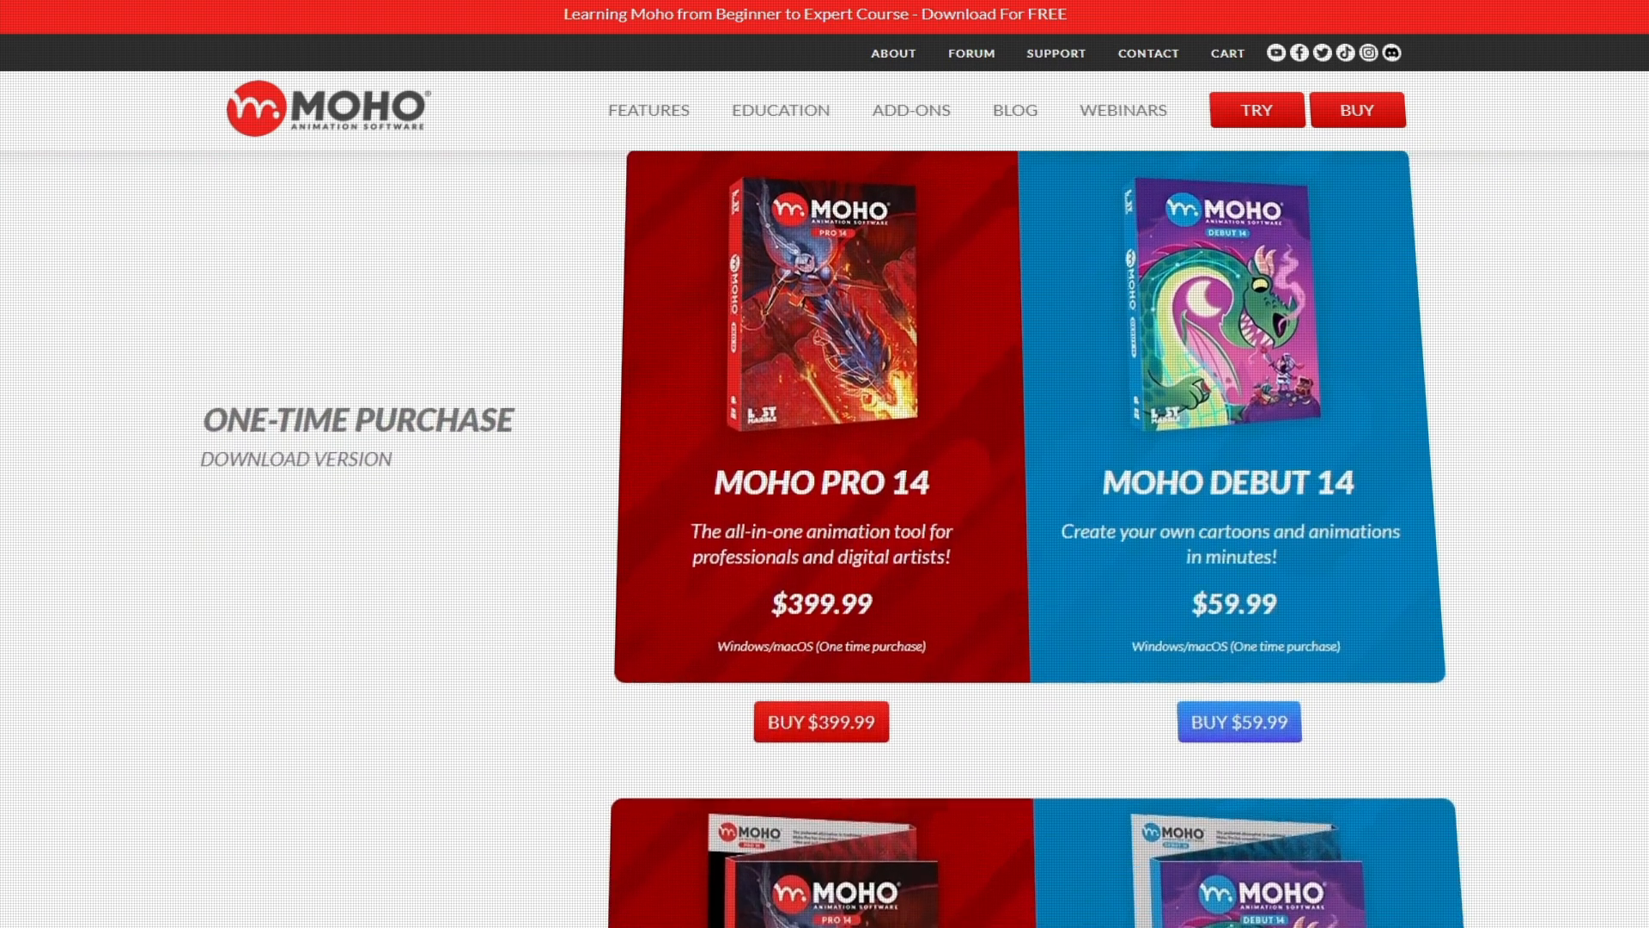
scroll(down, 3)
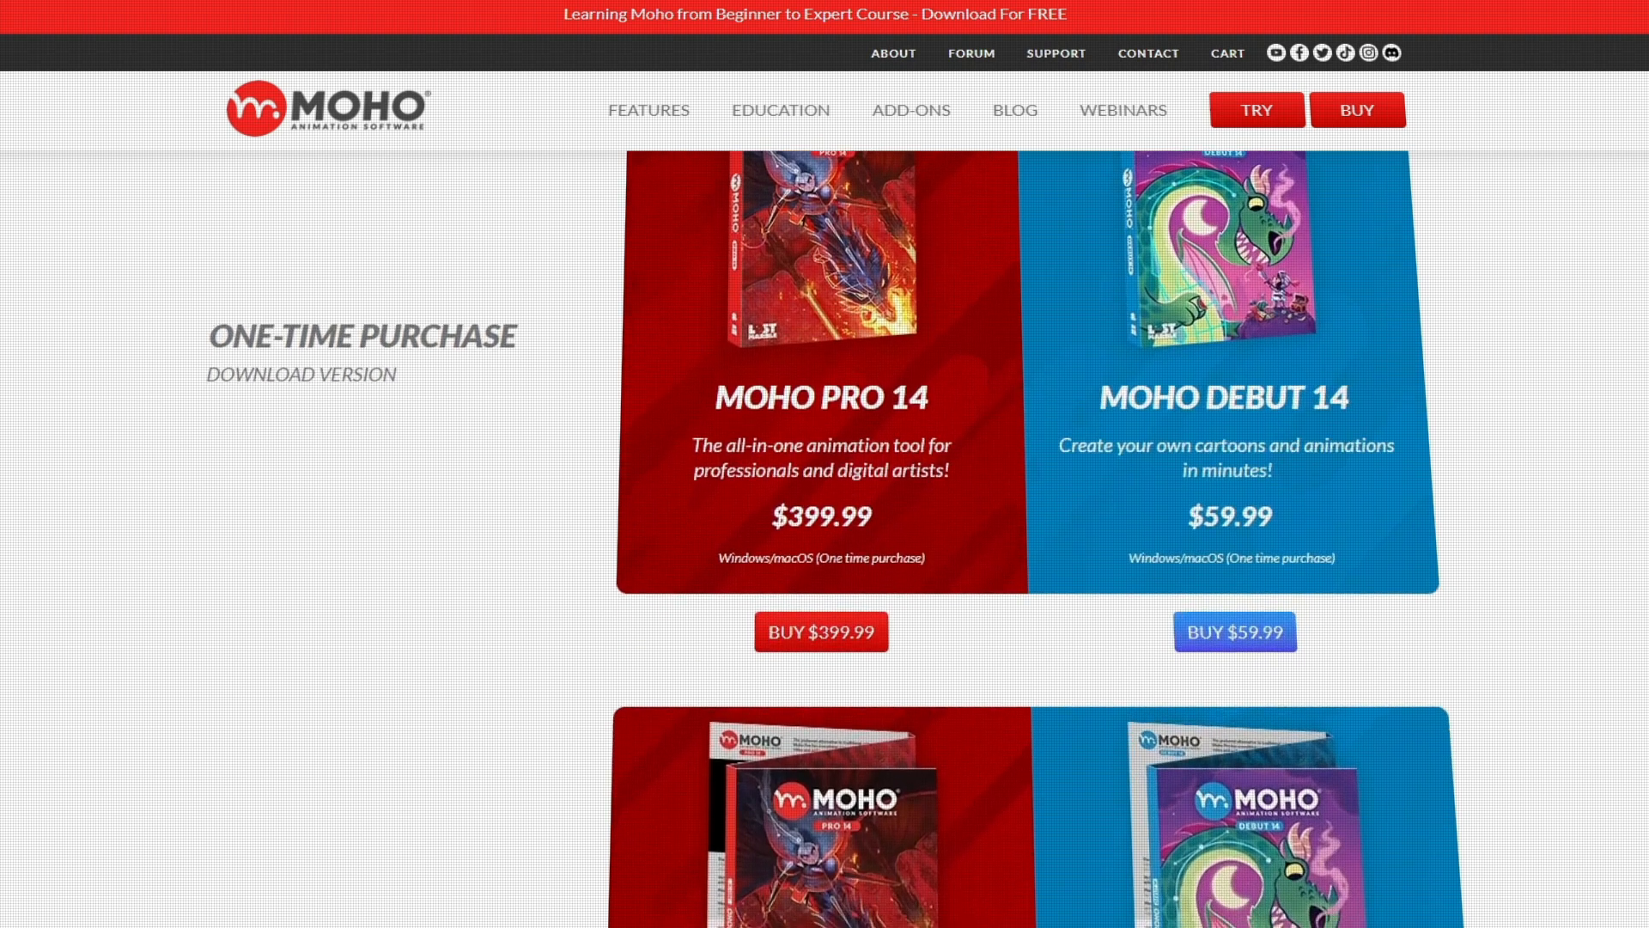
scroll(down, 3)
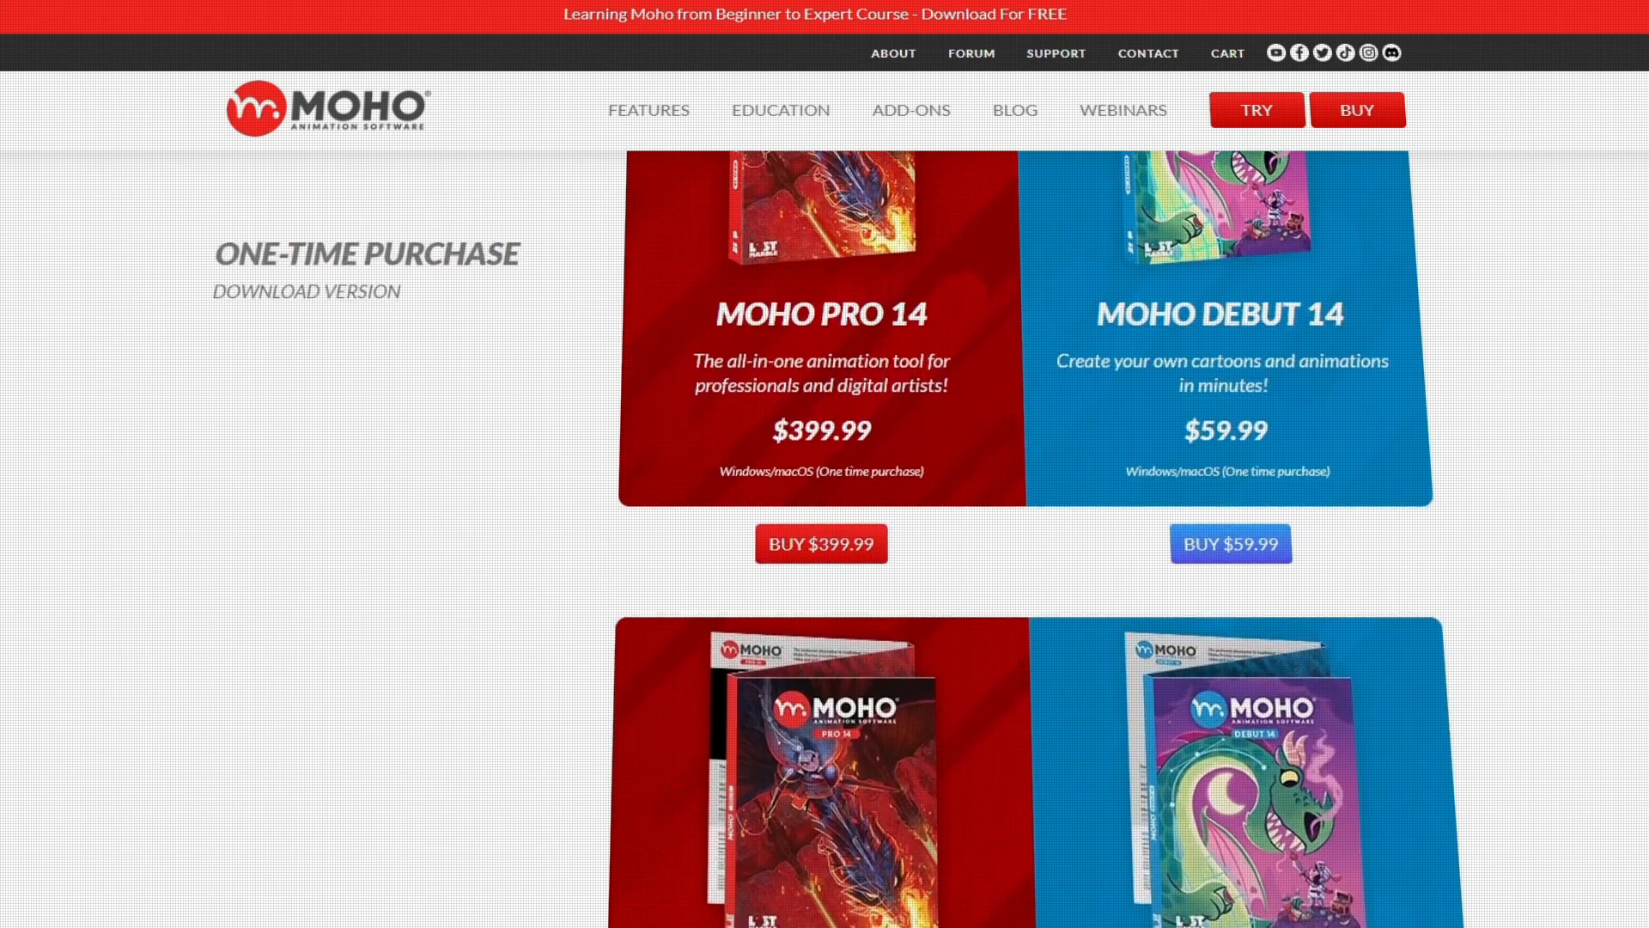
scroll(down, 3)
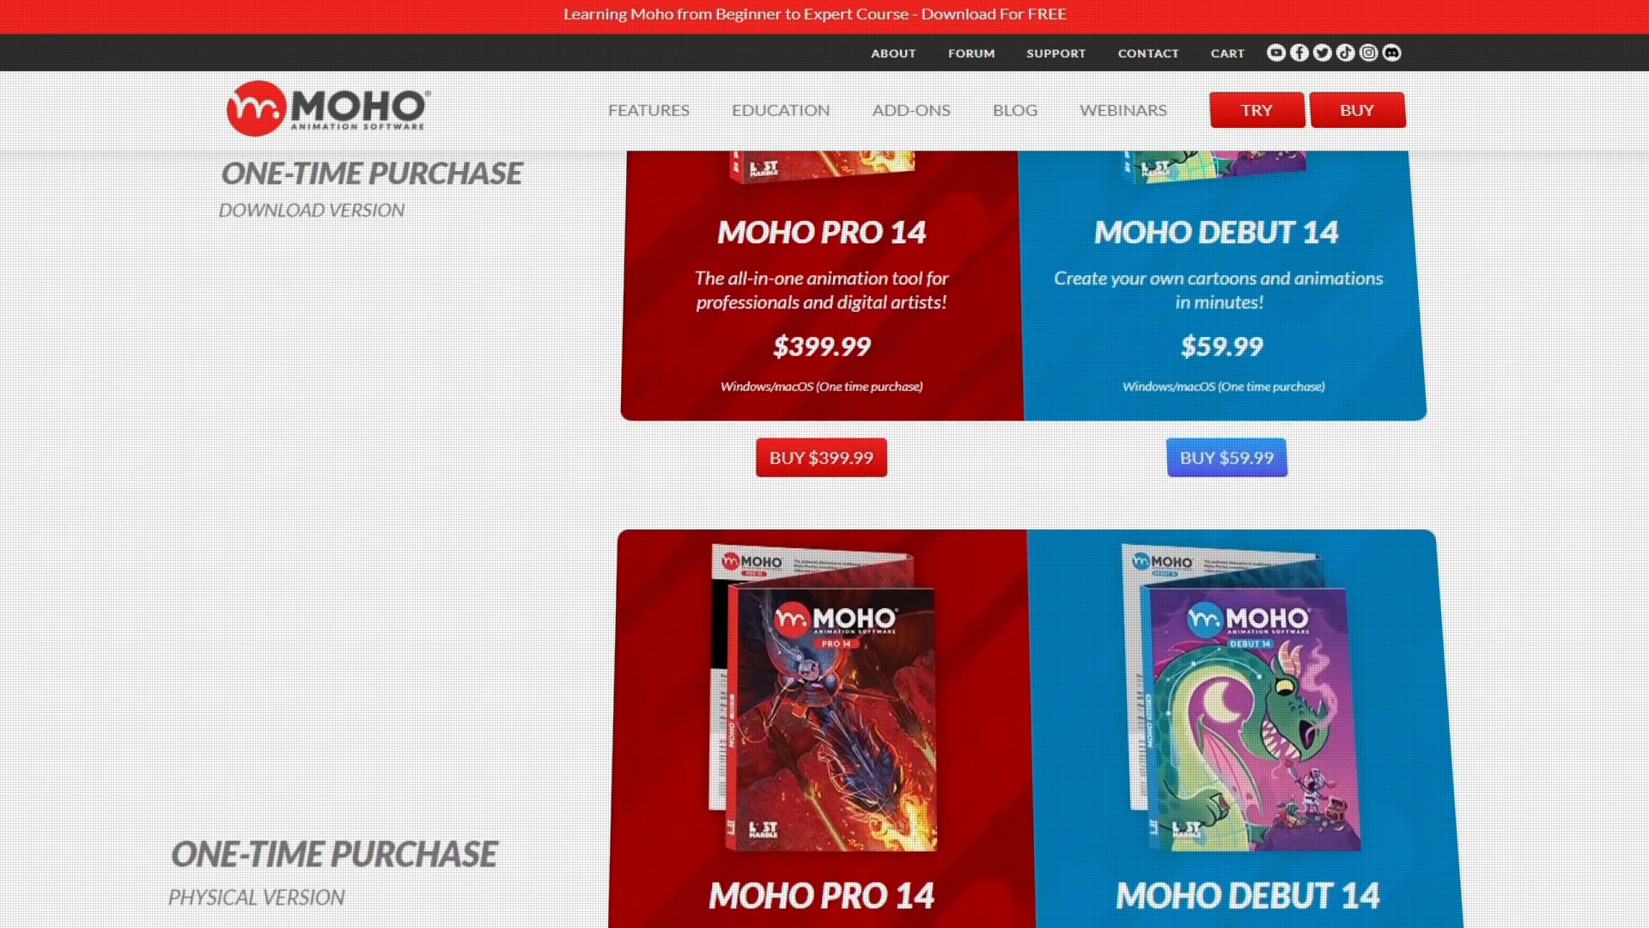
scroll(down, 3)
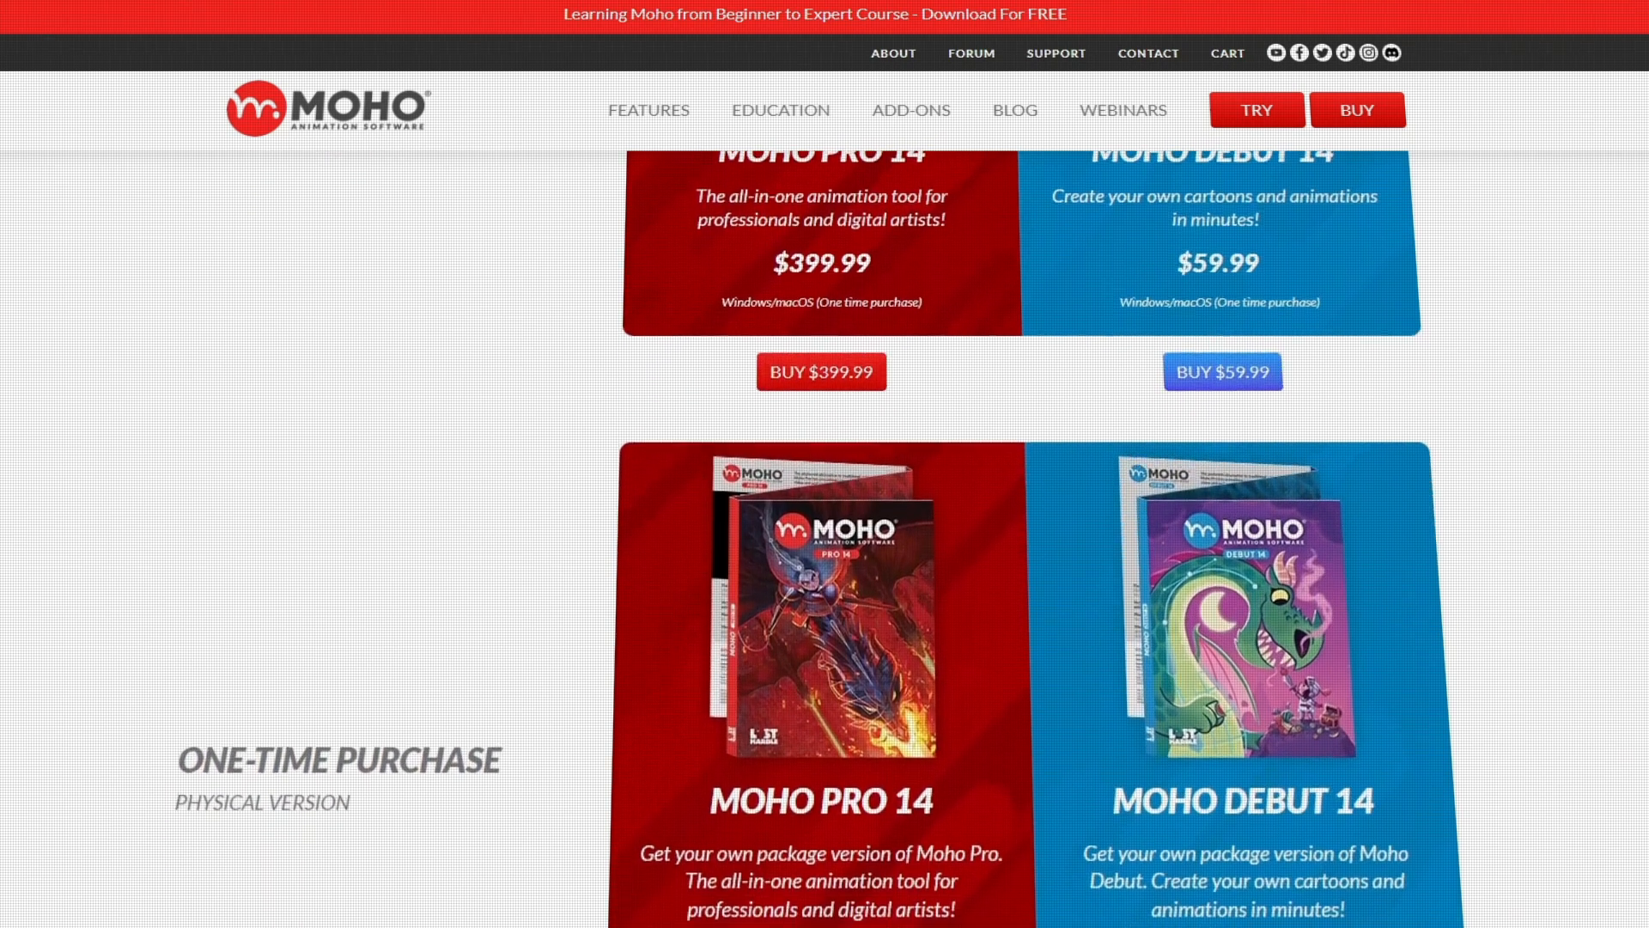
scroll(down, 3)
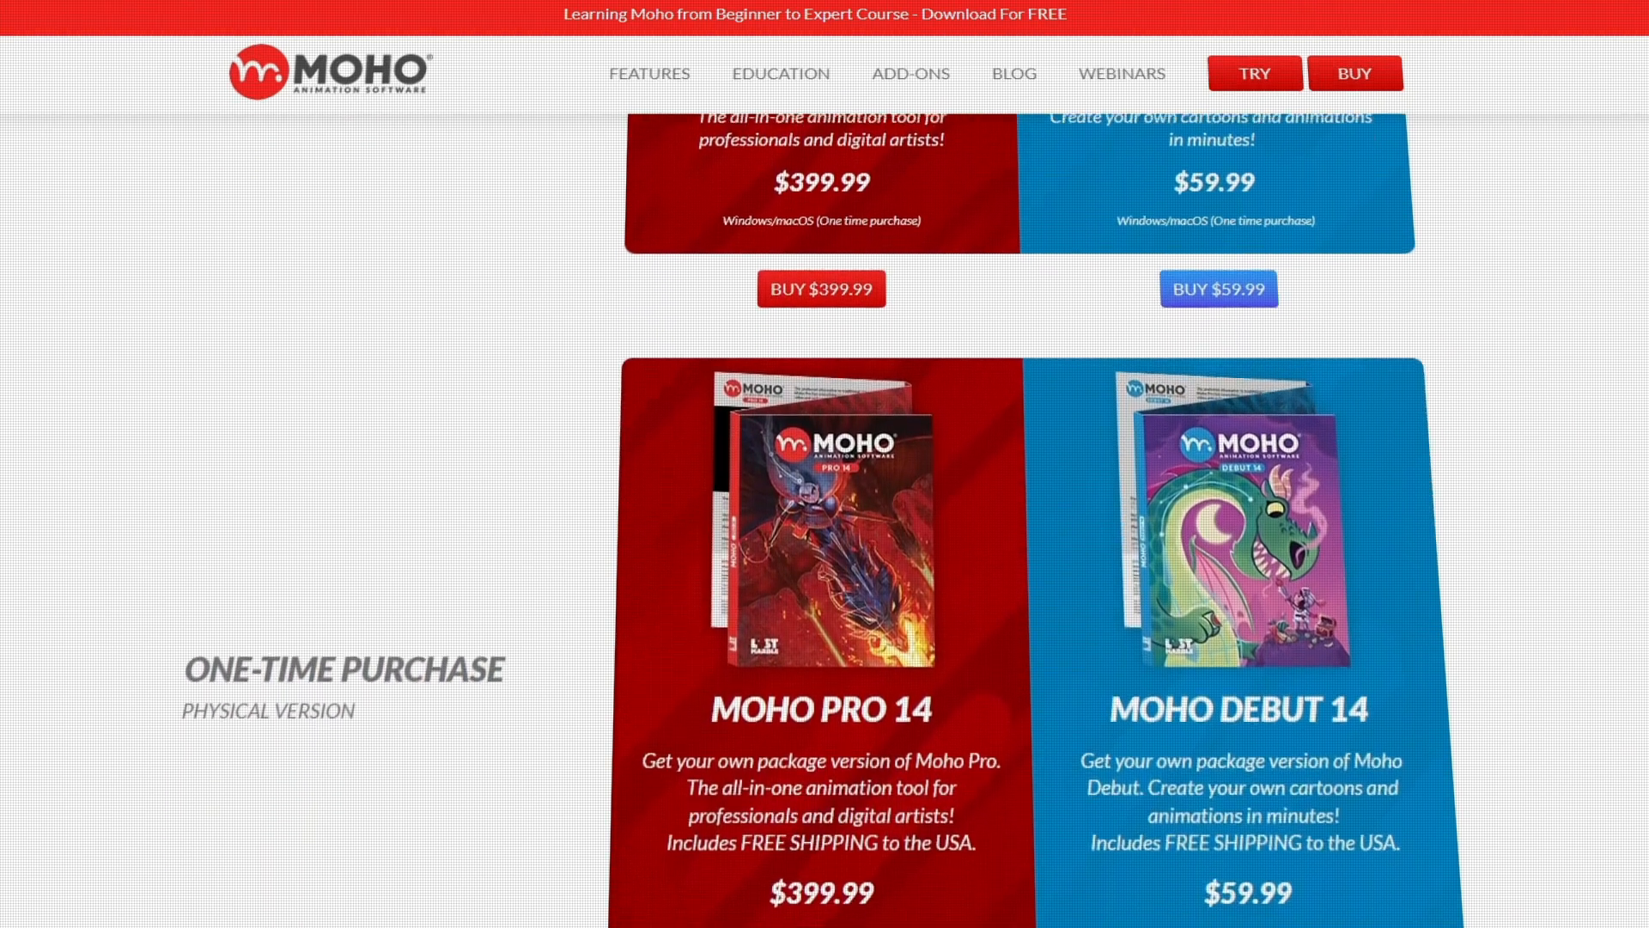
scroll(down, 3)
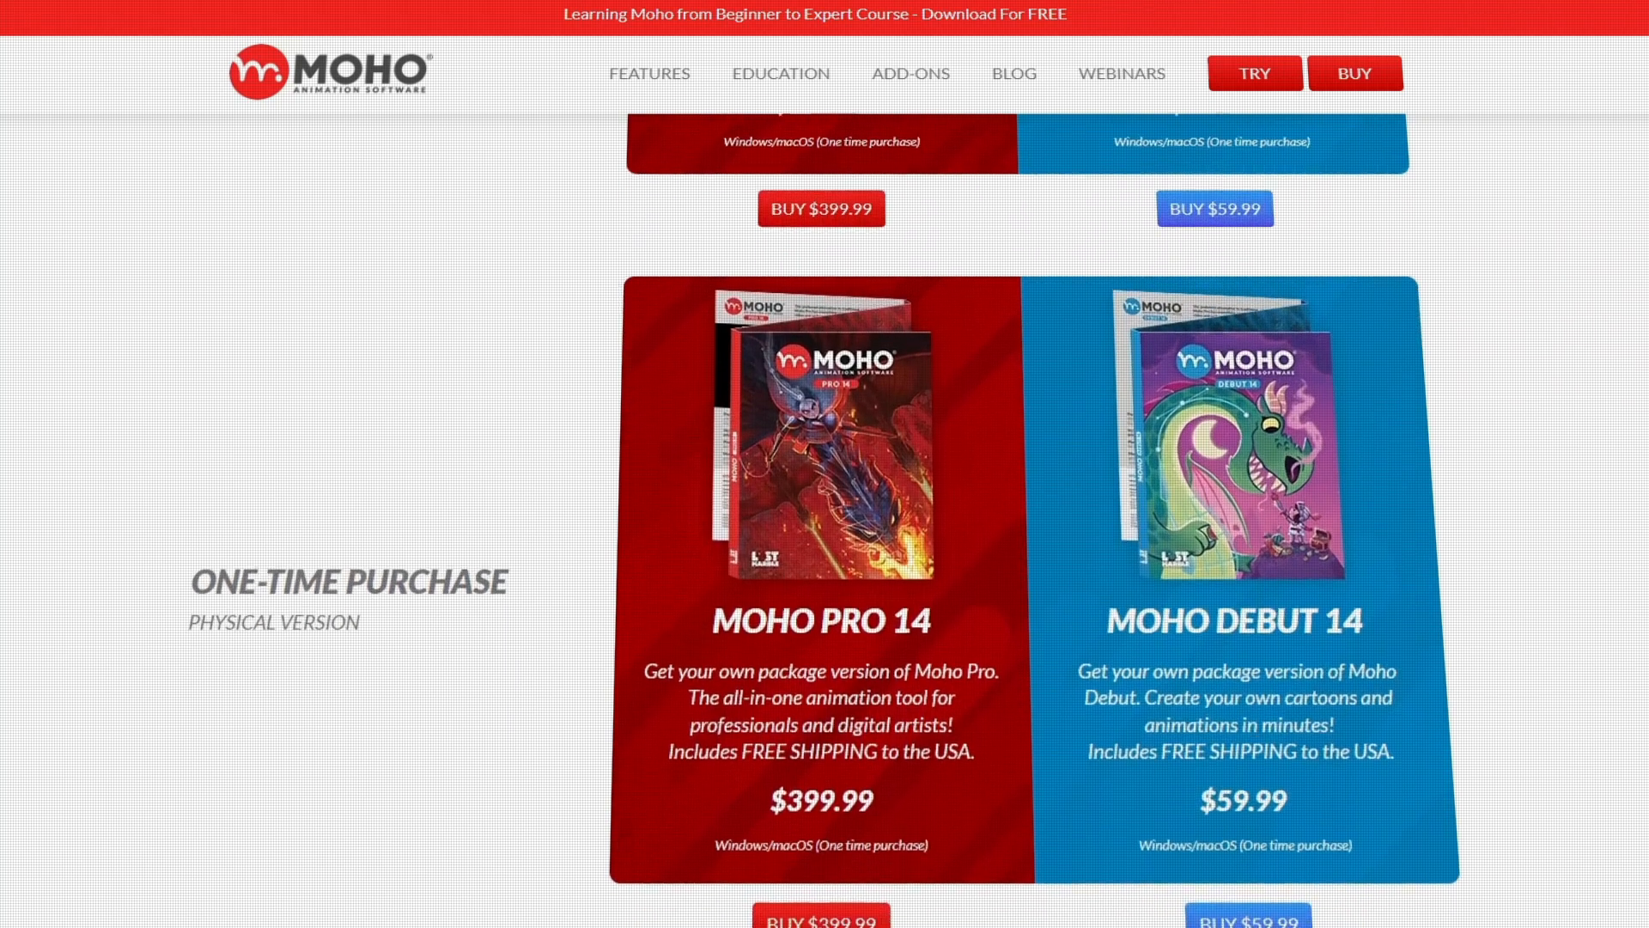
Step: View the Moho Pro 14 30-day free trial page down to the About the Trial limitations
click(1254, 72)
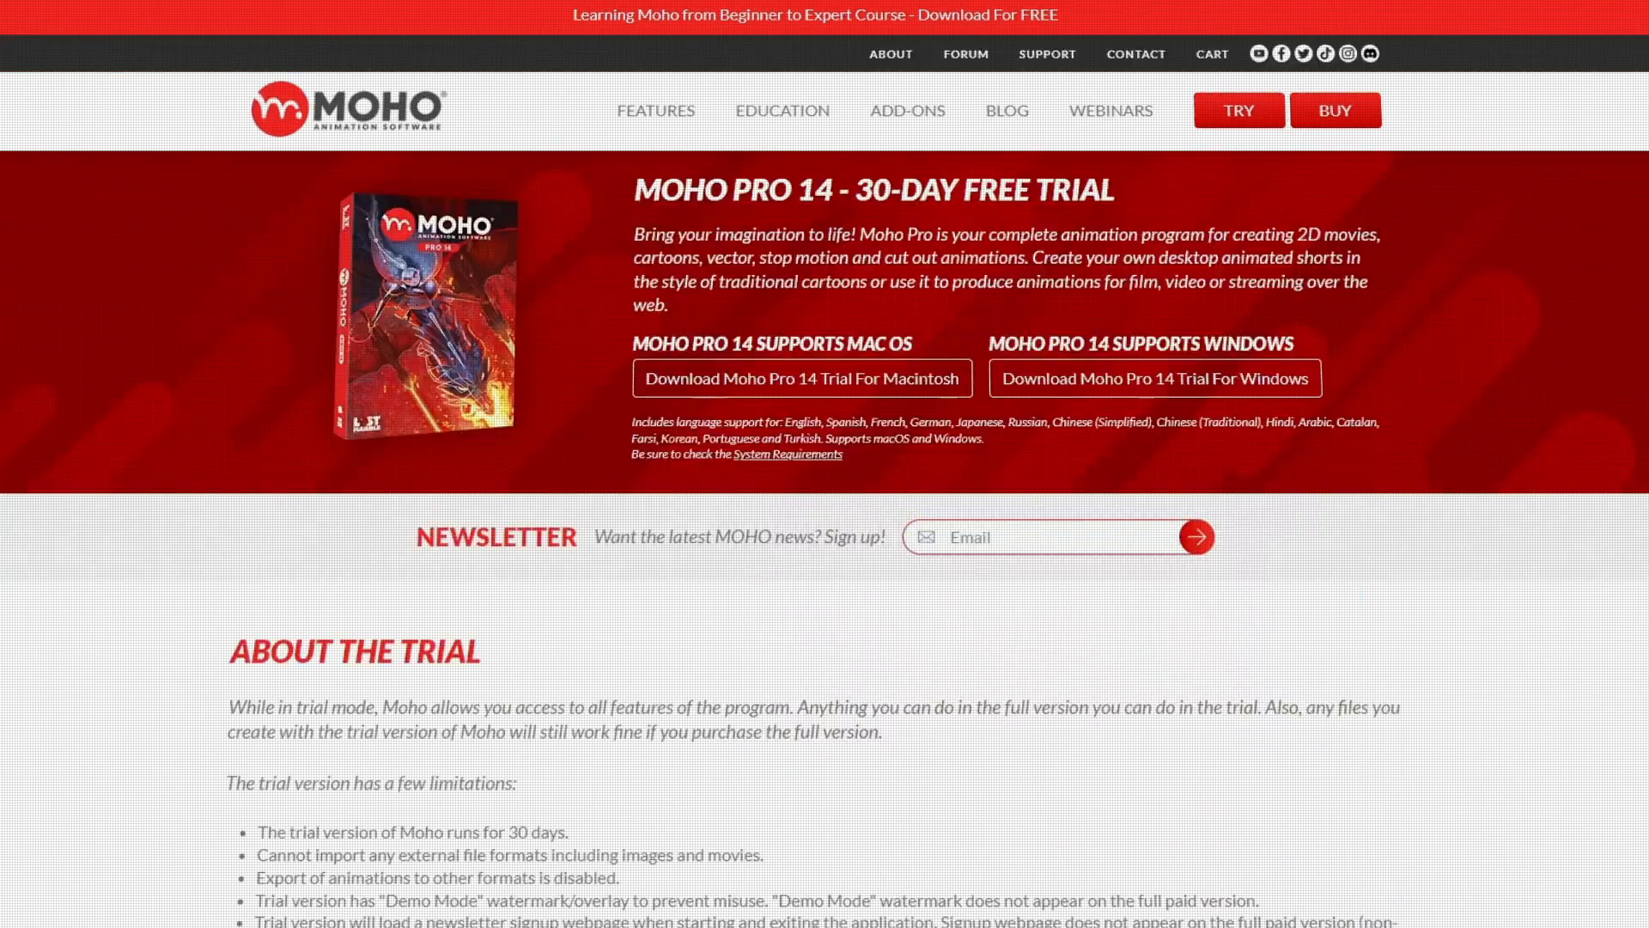
scroll(down, 3)
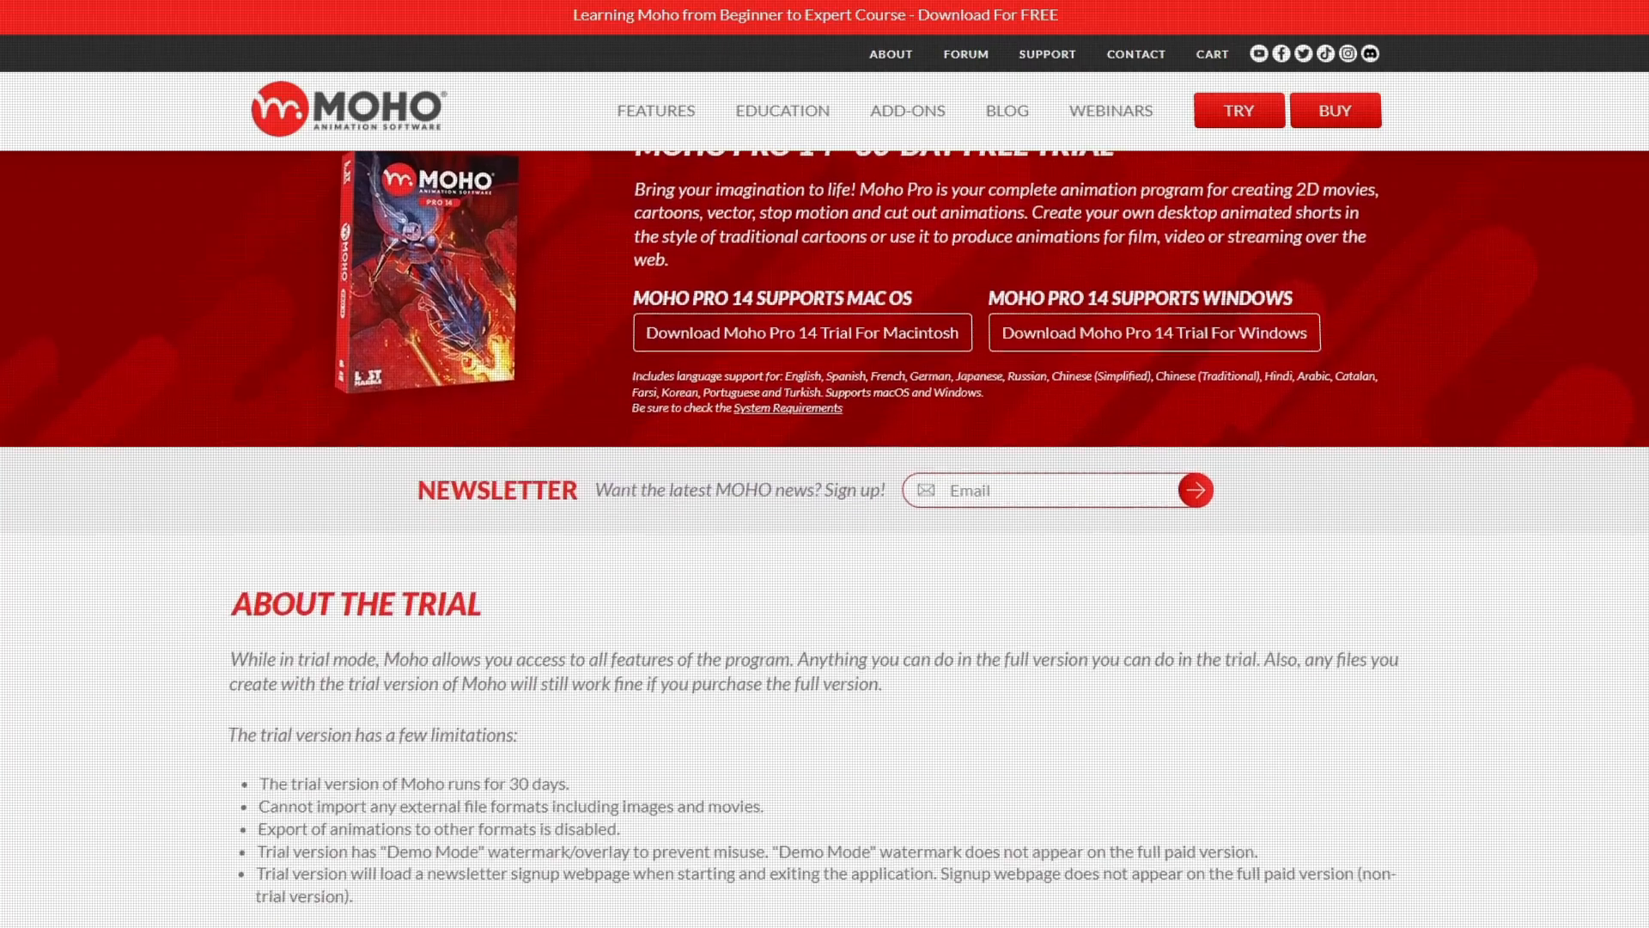
scroll(down, 3)
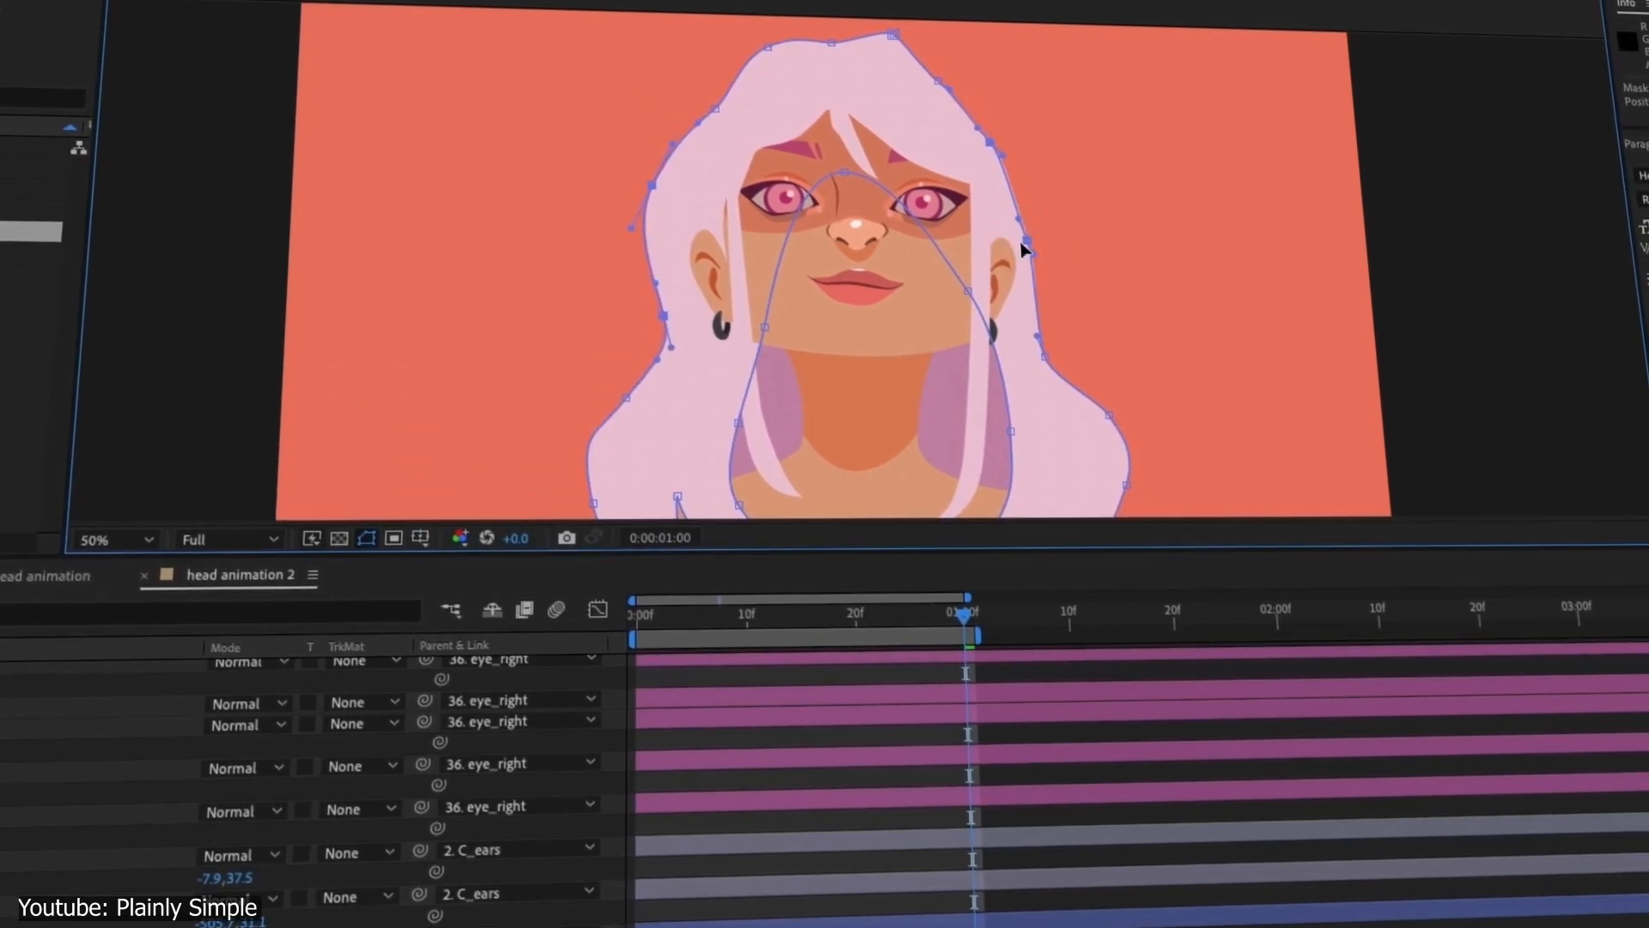
Step: Scrub the 'head animation 2' timeline back from 1:00 to around frame 9
drag(962, 610, 699, 636)
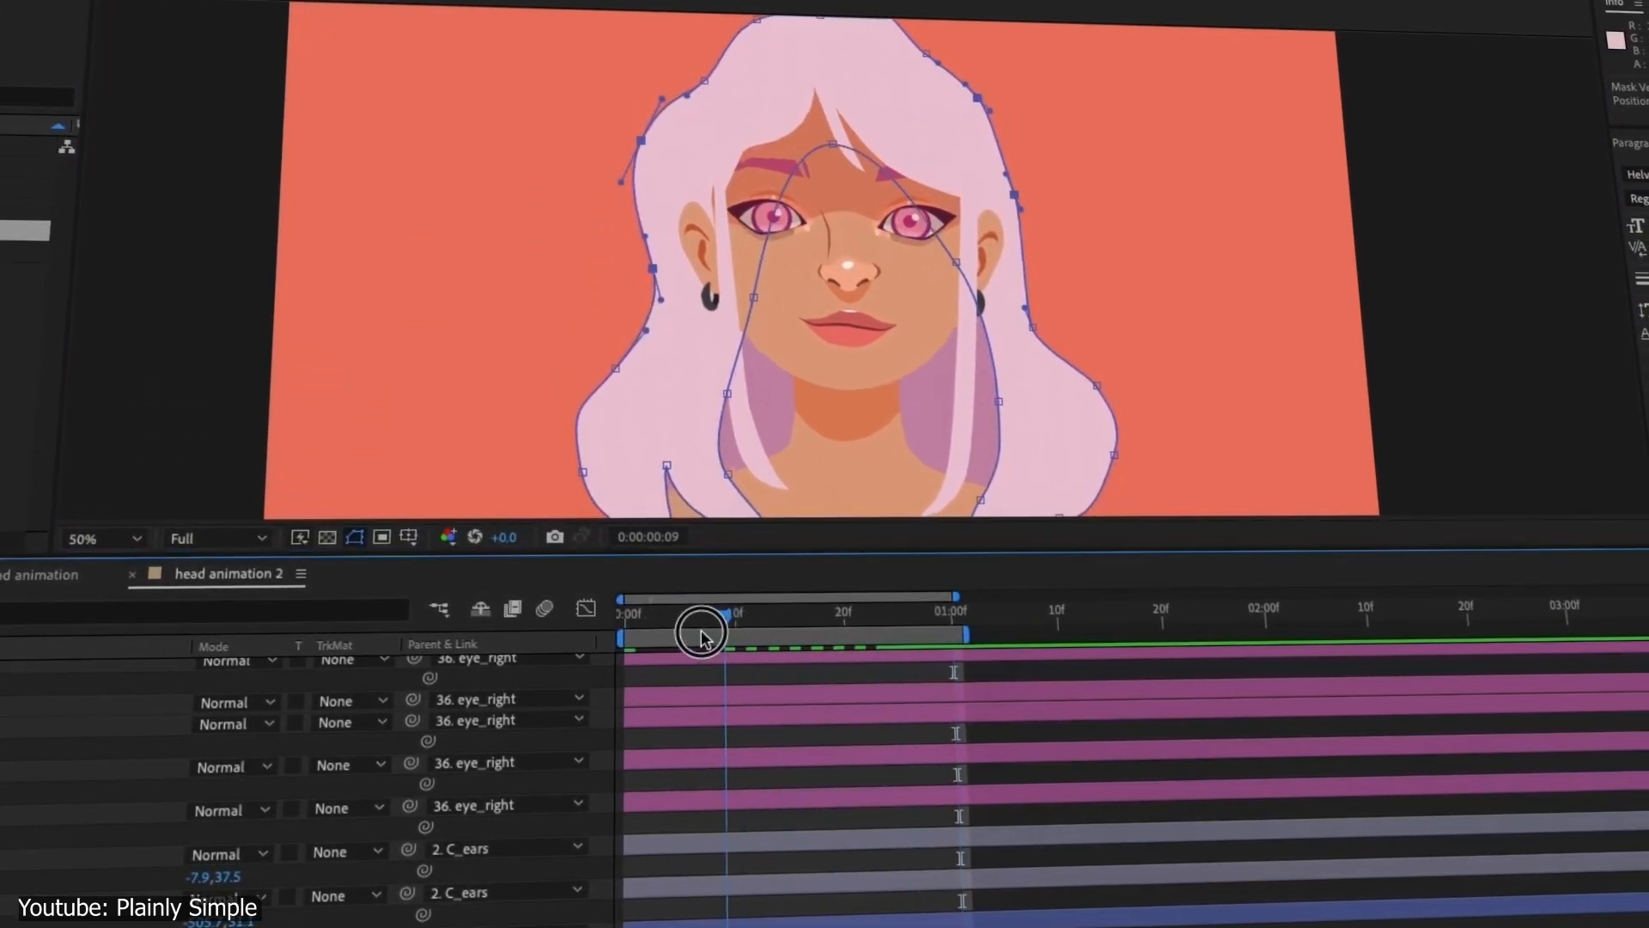